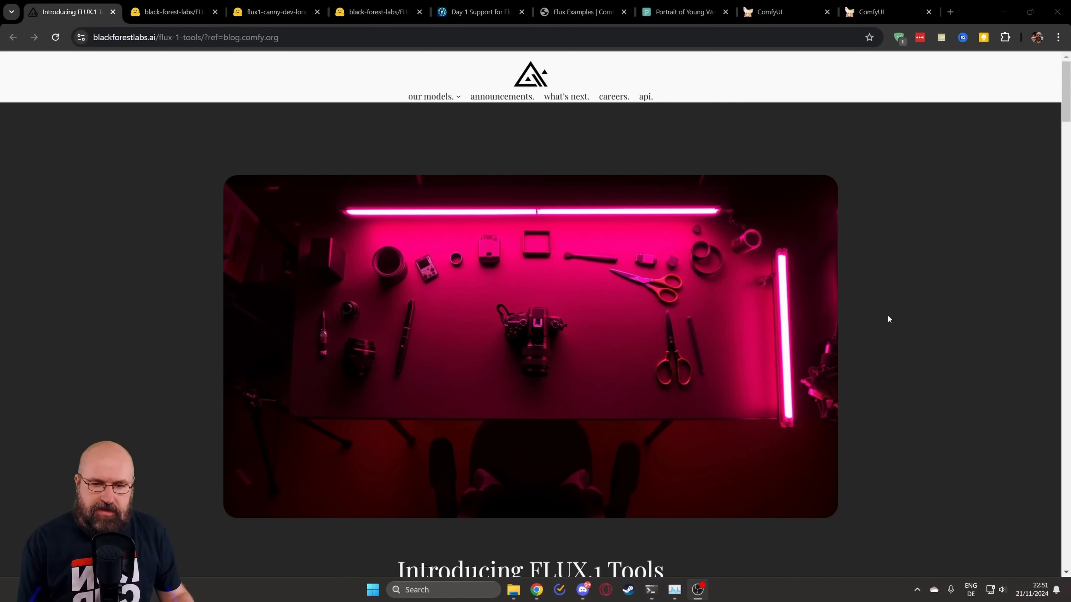
# Step: Review the FLUX.1-Depth-dev-lora files, then show the flux1-canny-dev-lora safetensors page
pyautogui.scroll(-3)
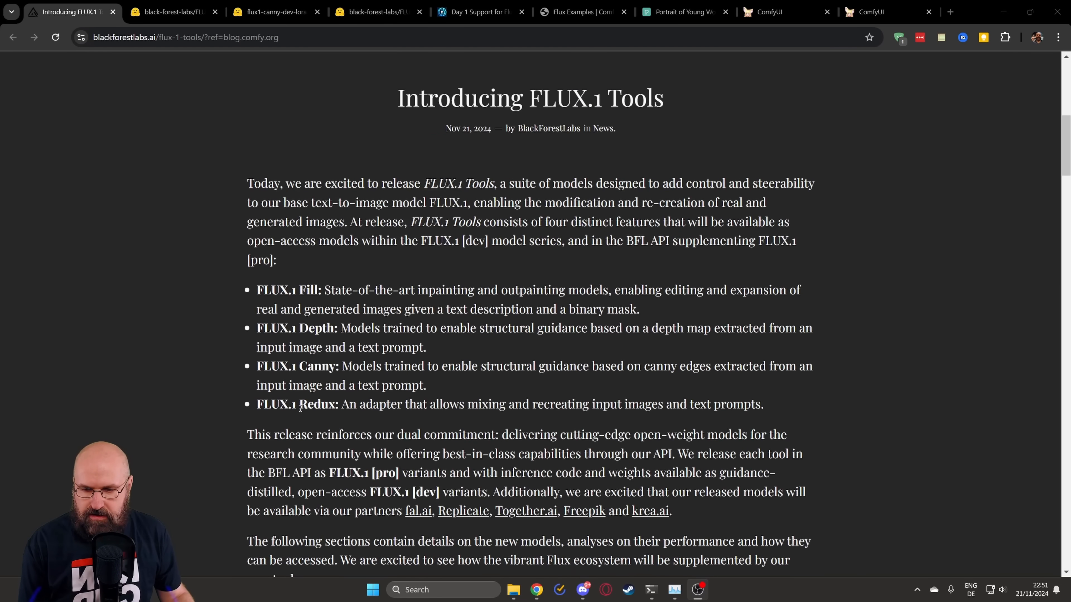
pyautogui.scroll(-3)
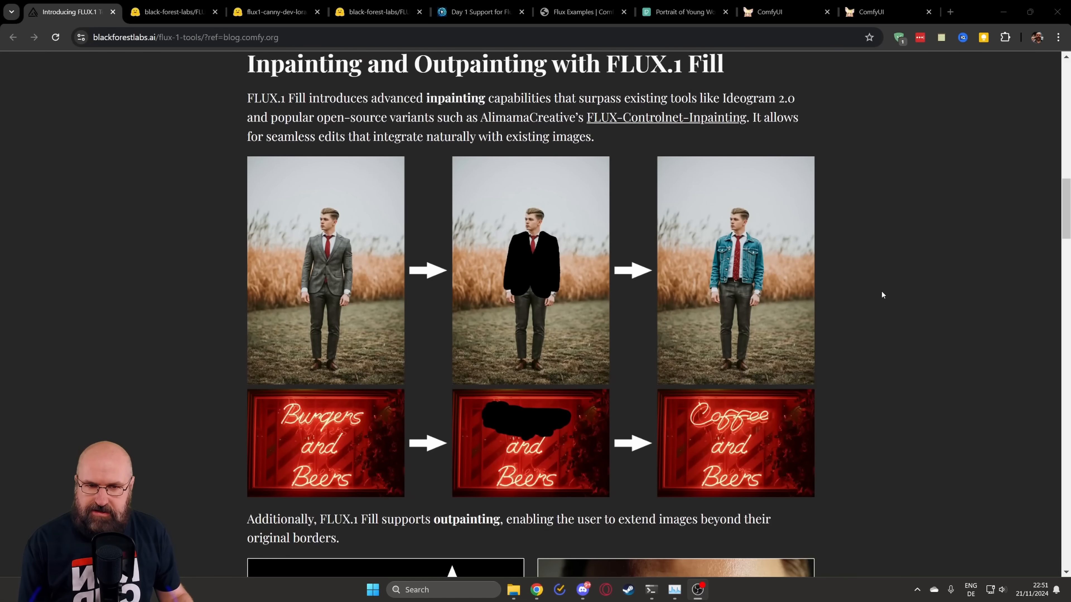
pyautogui.moveTo(833, 316)
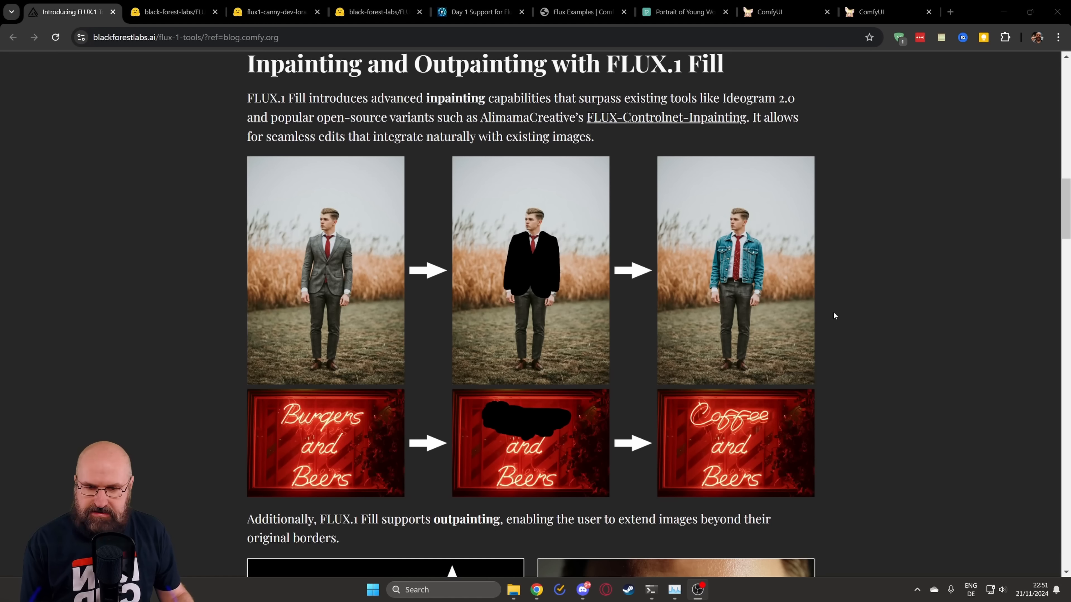
pyautogui.scroll(-3)
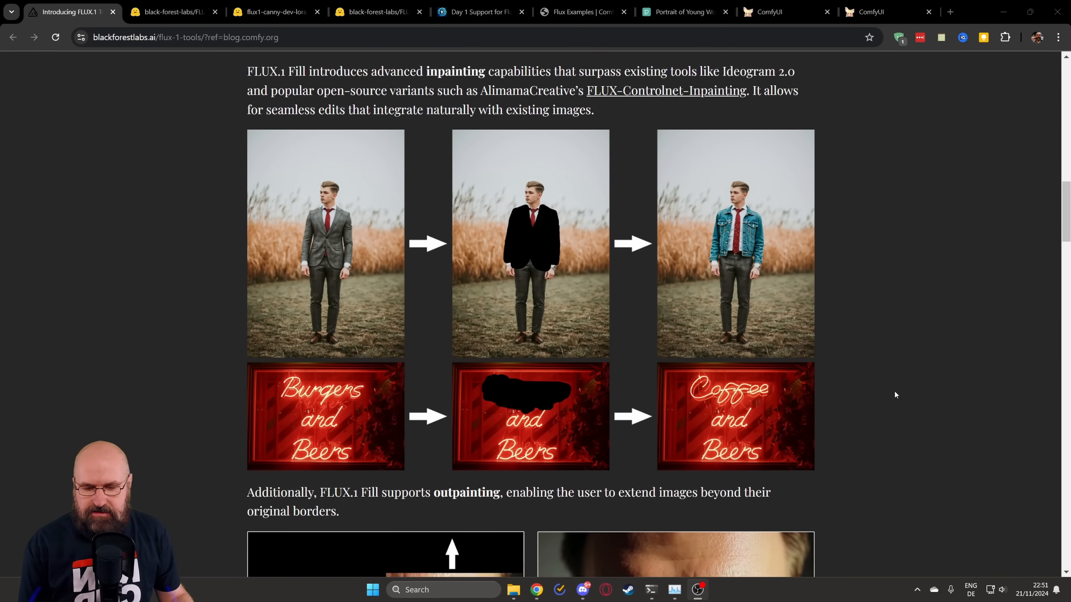
pyautogui.scroll(-3)
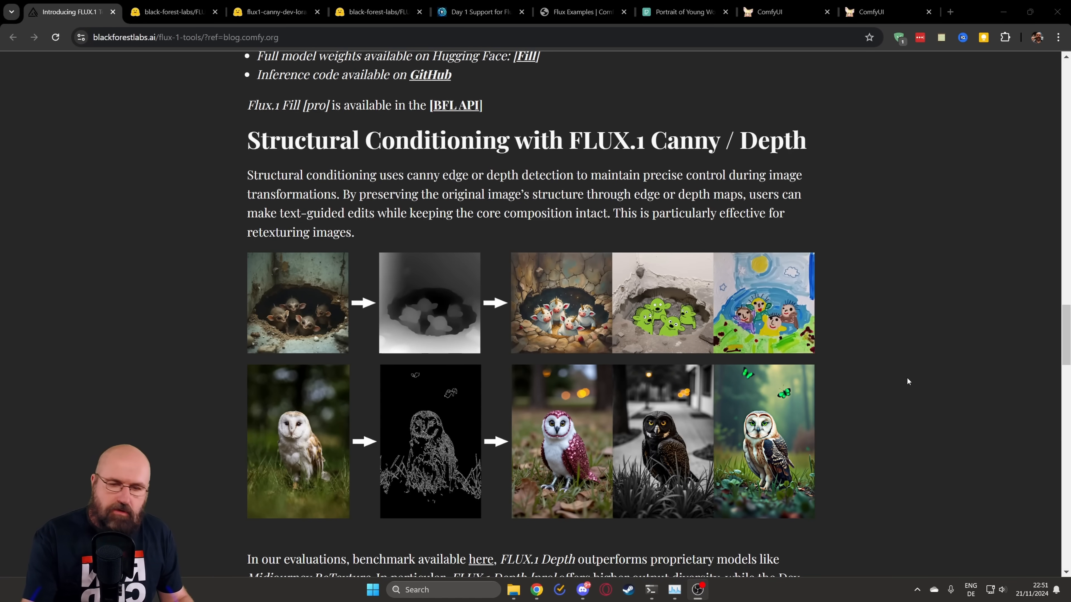
pyautogui.scroll(-3)
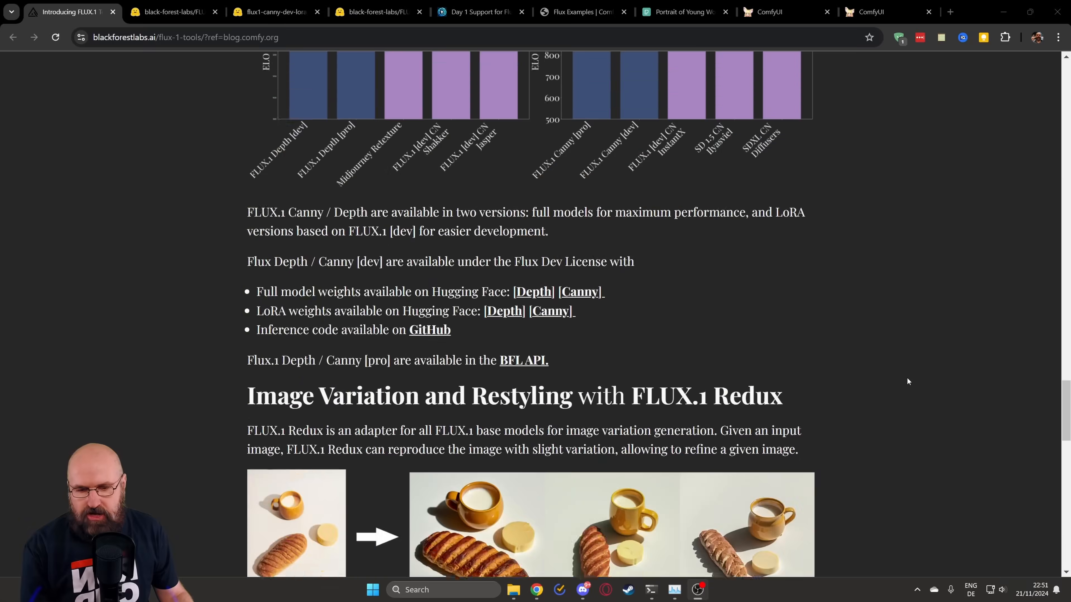
pyautogui.scroll(-3)
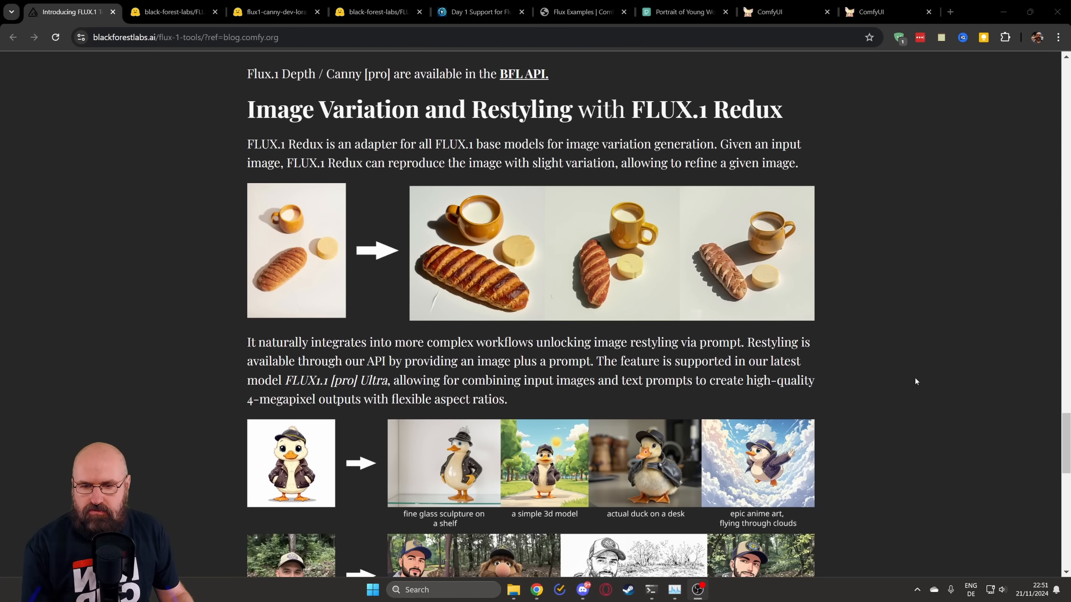
pyautogui.moveTo(306, 202)
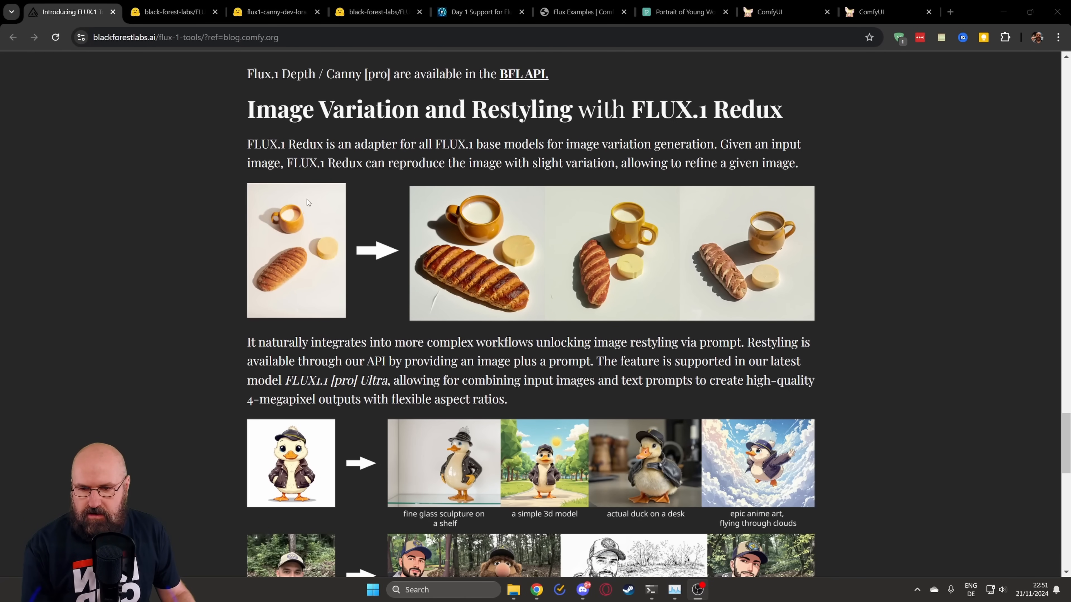
pyautogui.moveTo(839, 302)
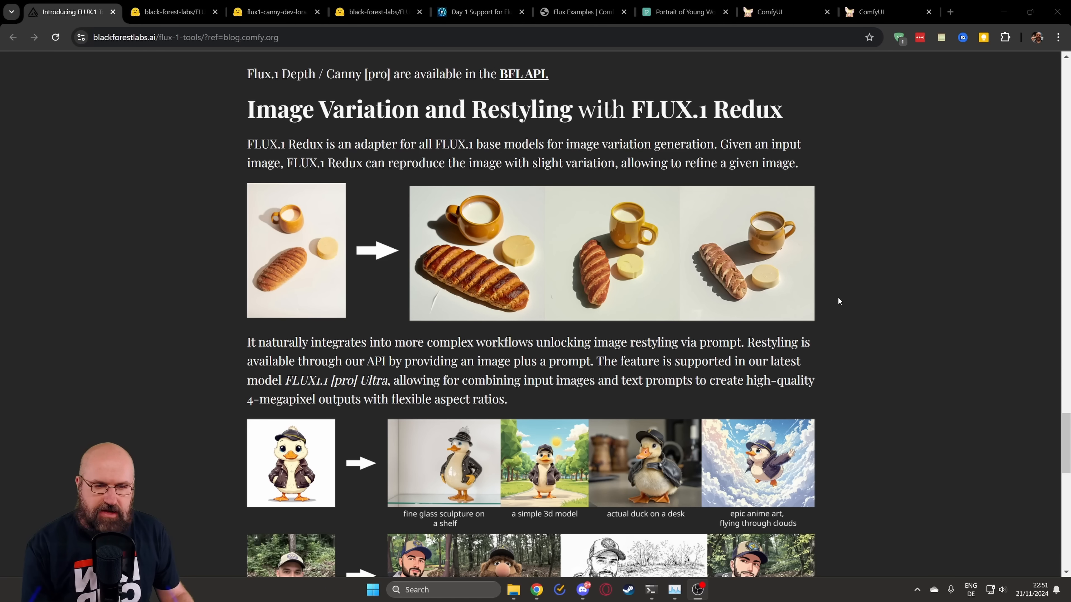
pyautogui.moveTo(950, 319)
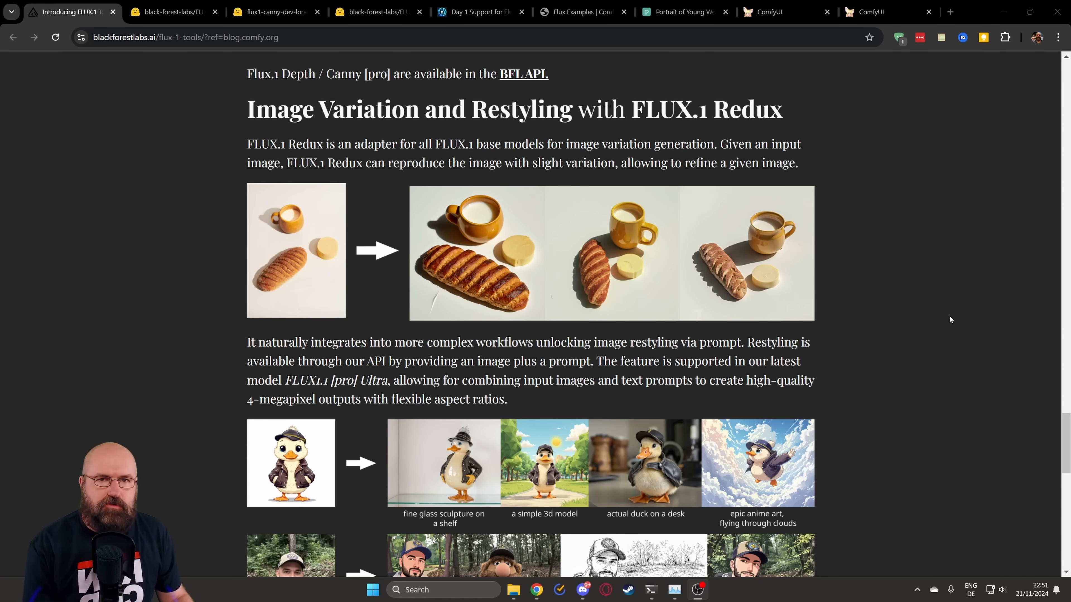
pyautogui.click(173, 12)
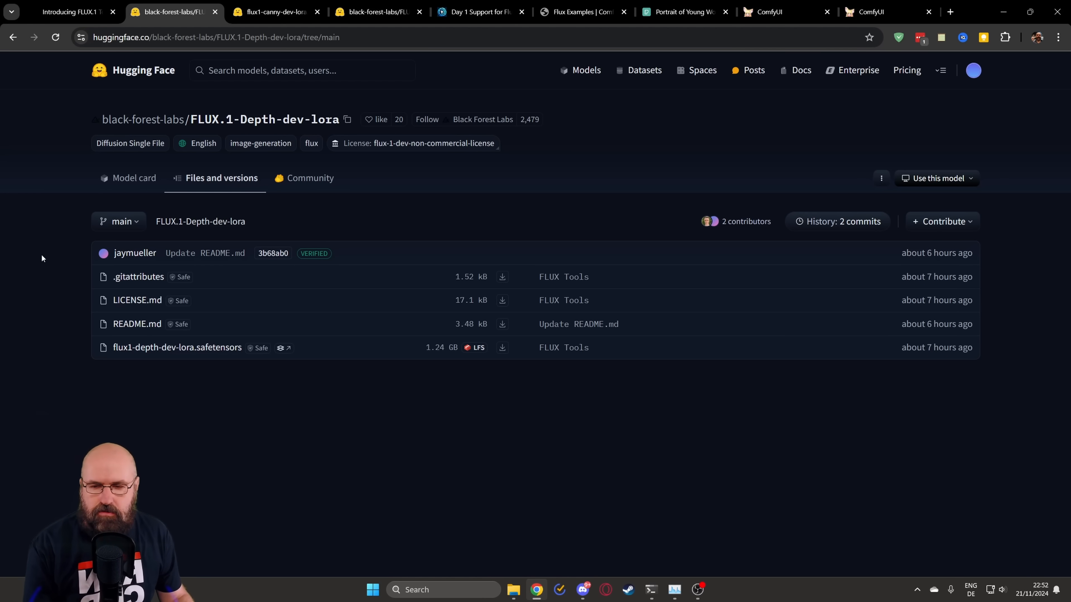
pyautogui.moveTo(277, 122)
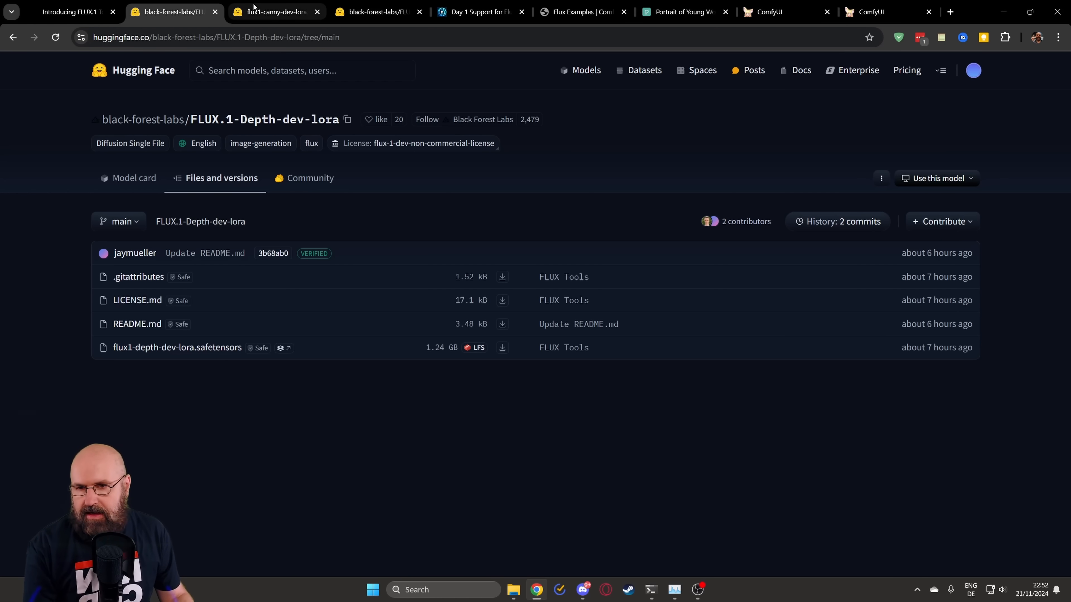
pyautogui.click(273, 11)
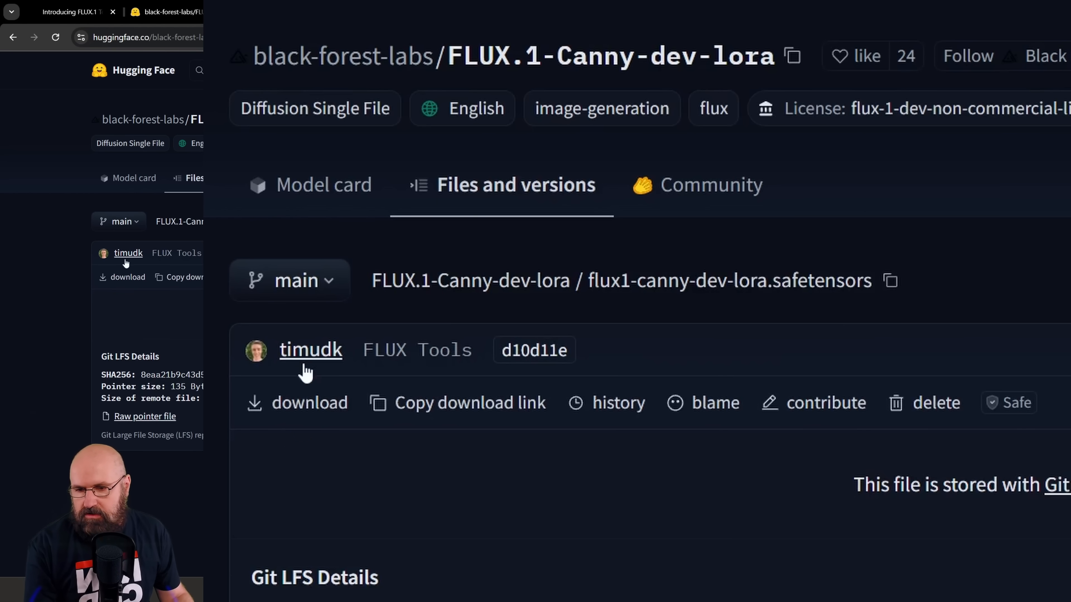
pyautogui.moveTo(624, 567)
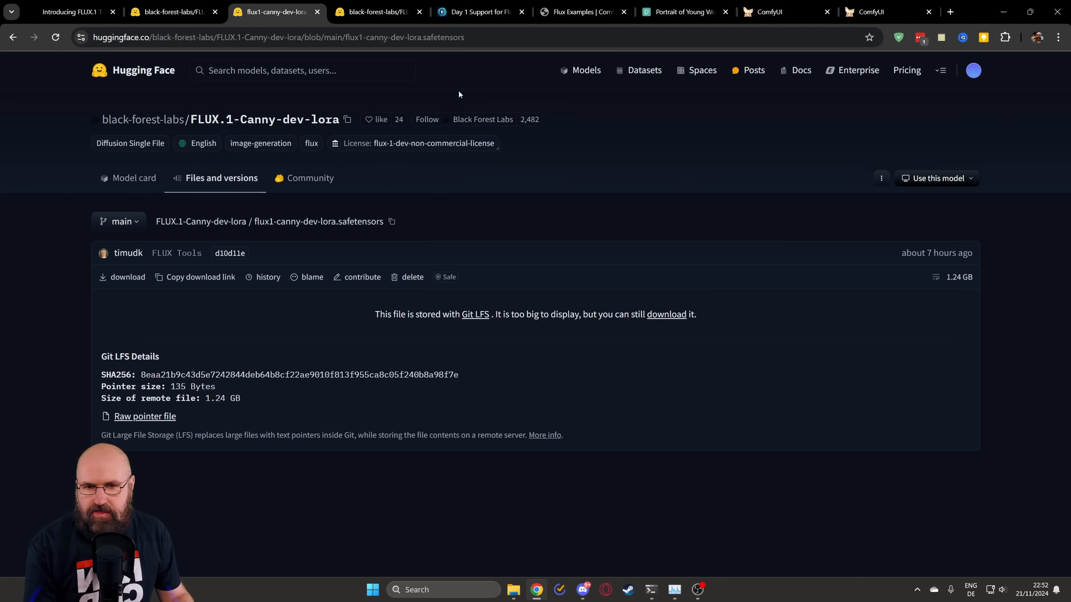
# Step: View the Flux examples depth LoRA section, then return to the local ComfyUI workflow
pyautogui.click(582, 12)
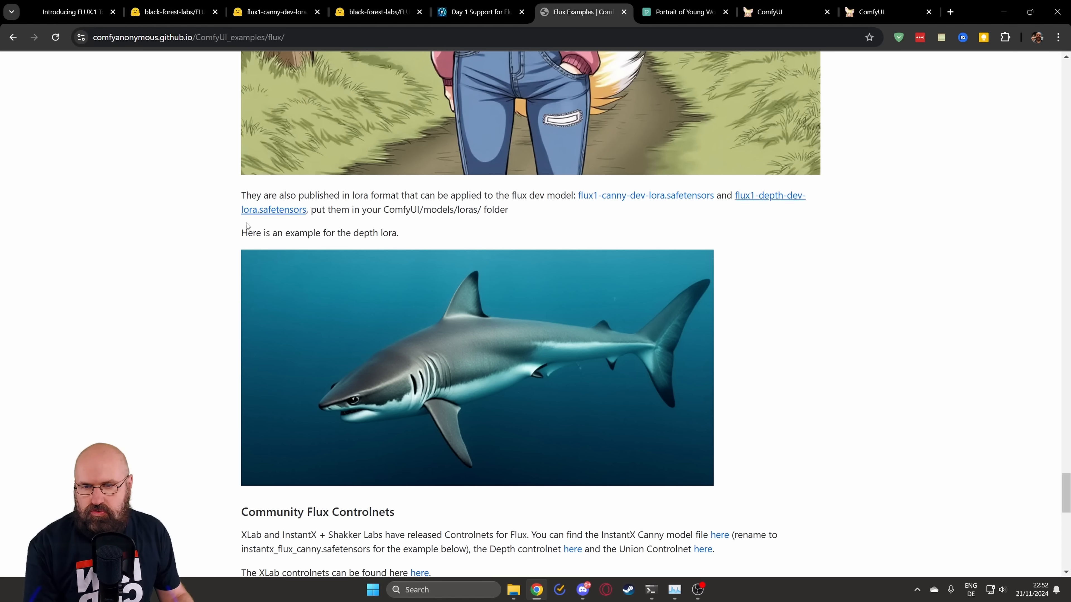
pyautogui.moveTo(177, 283)
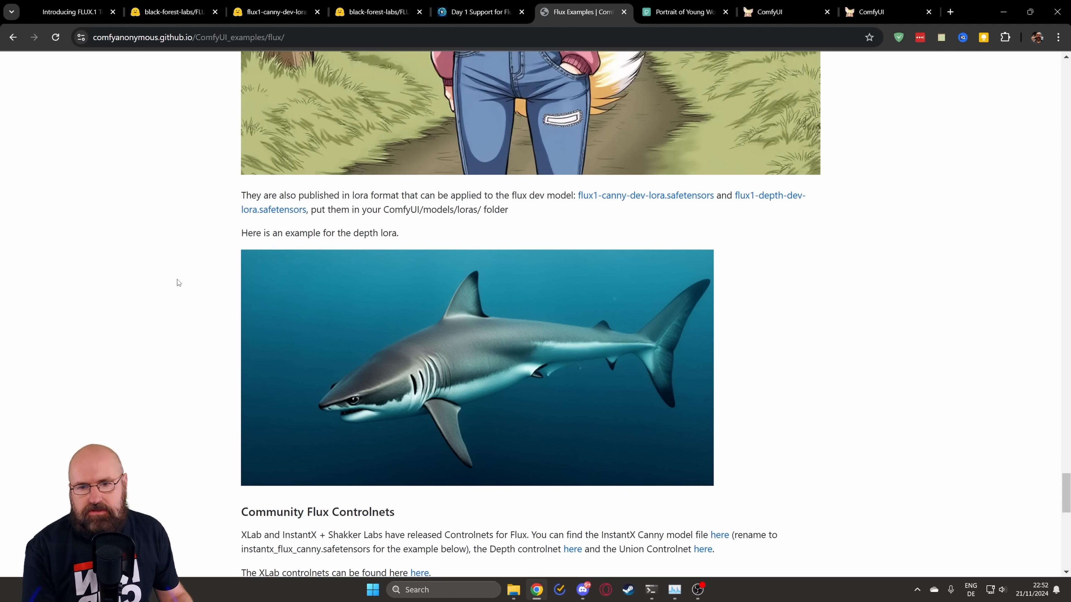
pyautogui.moveTo(359, 317)
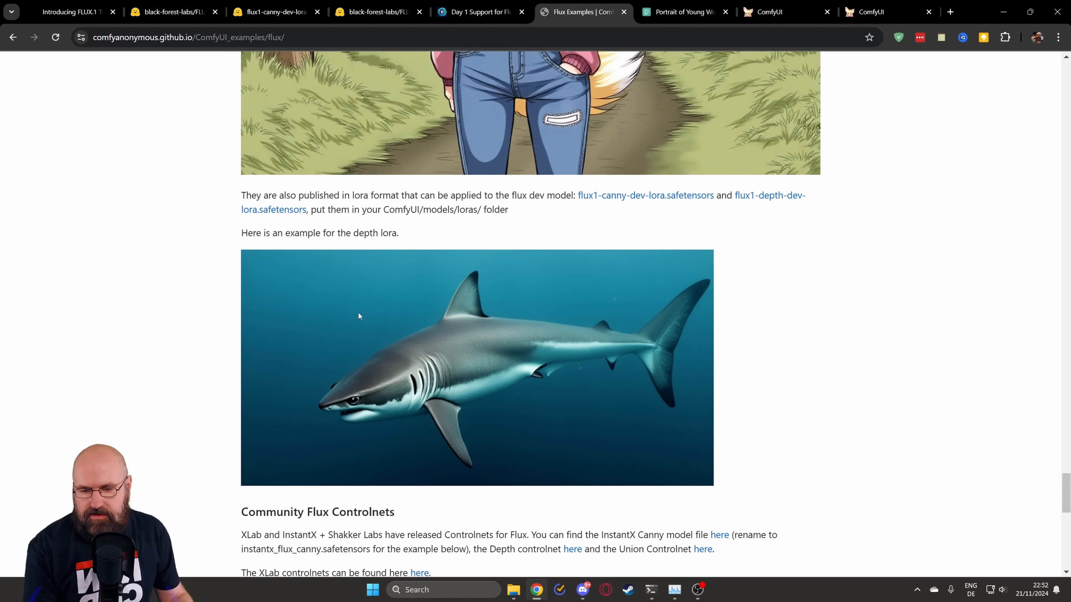
pyautogui.moveTo(106, 336)
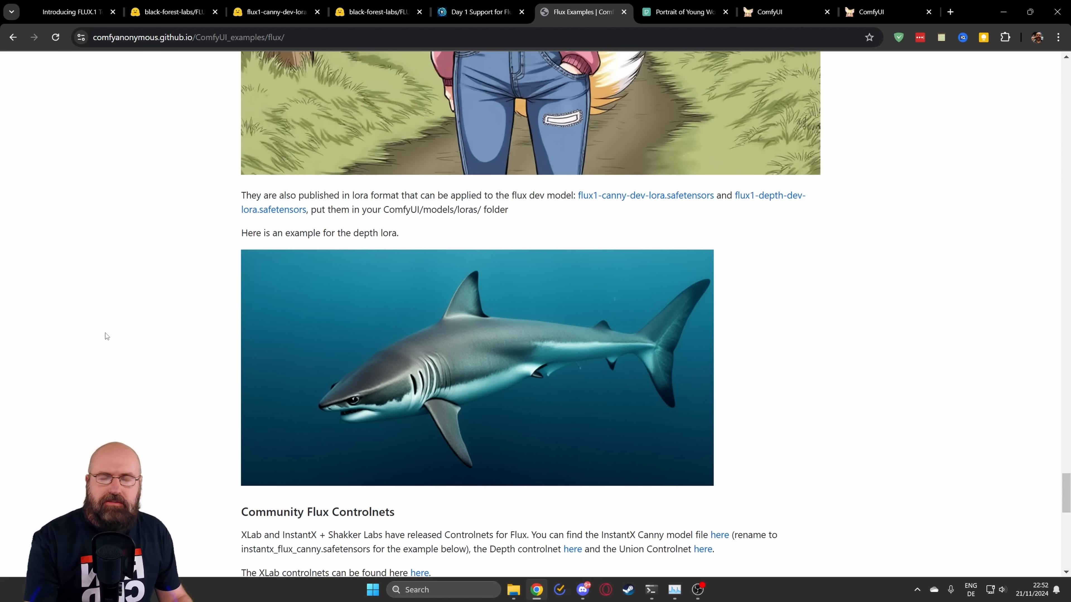
pyautogui.click(786, 11)
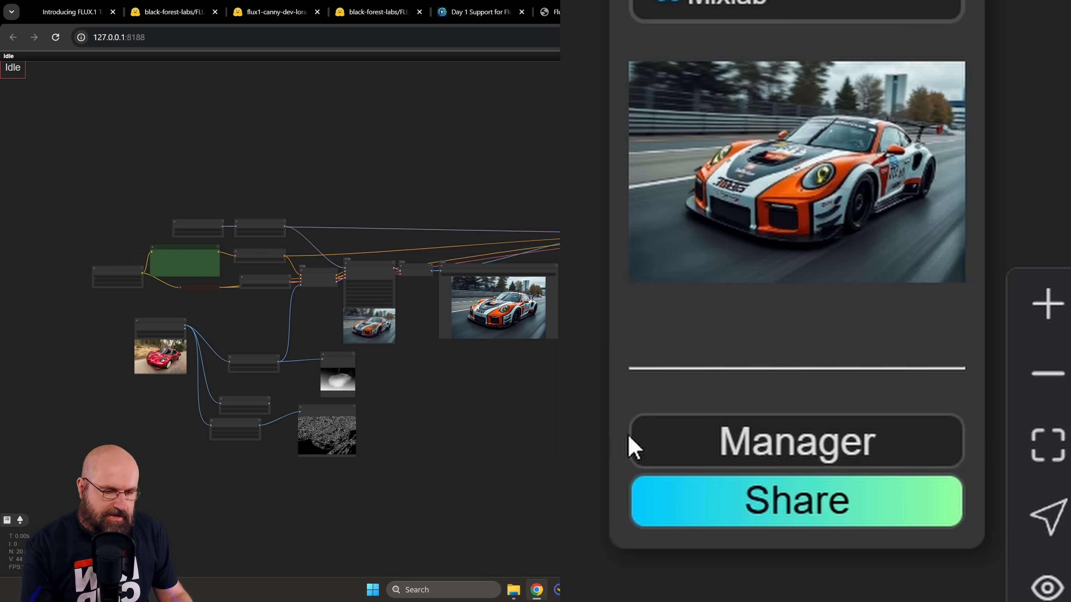
pyautogui.click(795, 441)
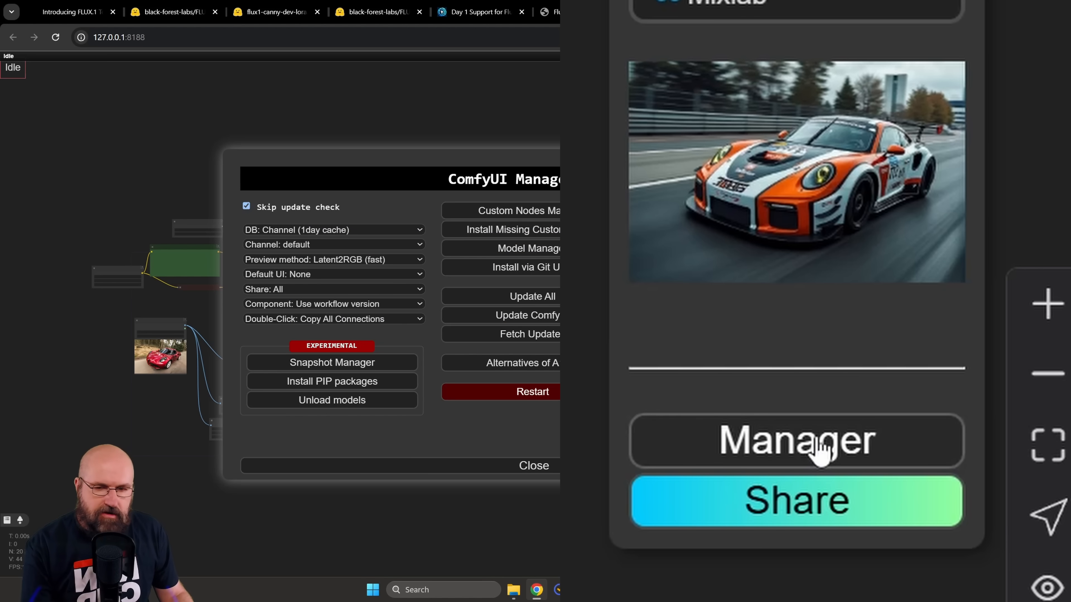
pyautogui.click(796, 441)
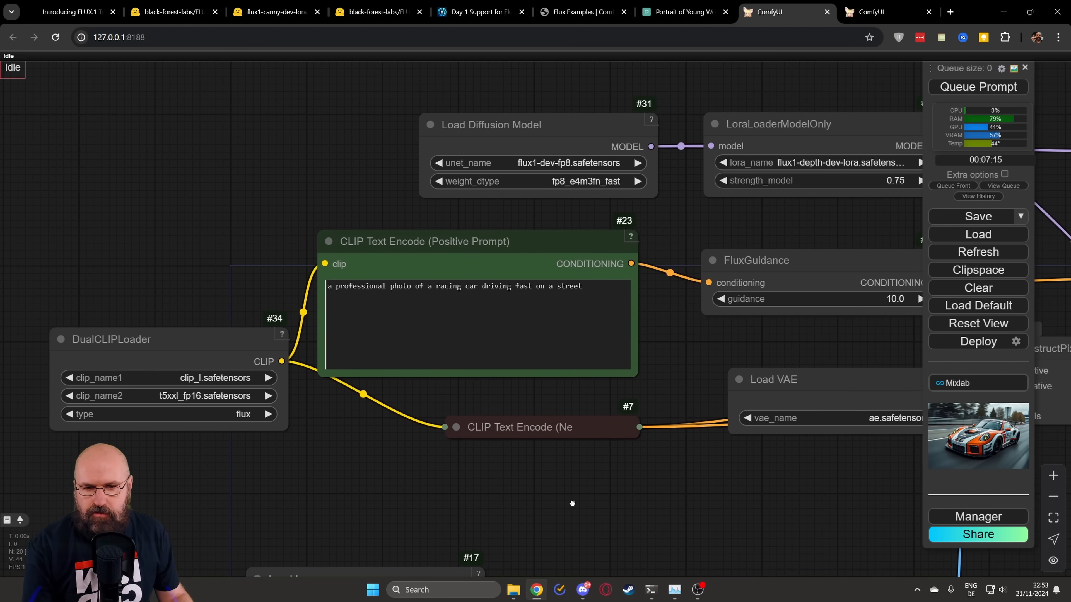
pyautogui.scroll(3)
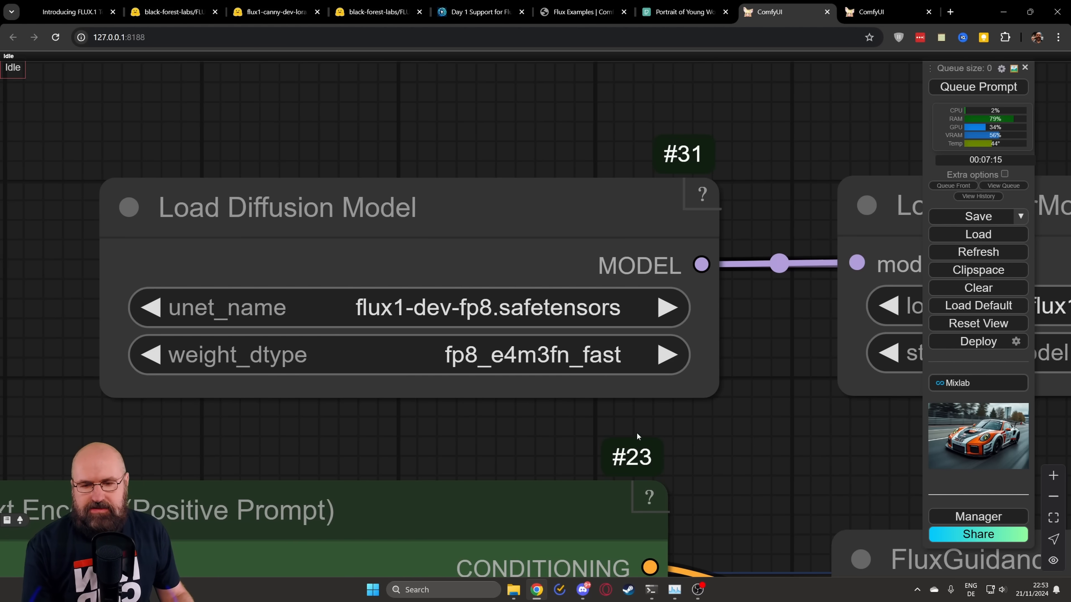
pyautogui.moveTo(492, 309)
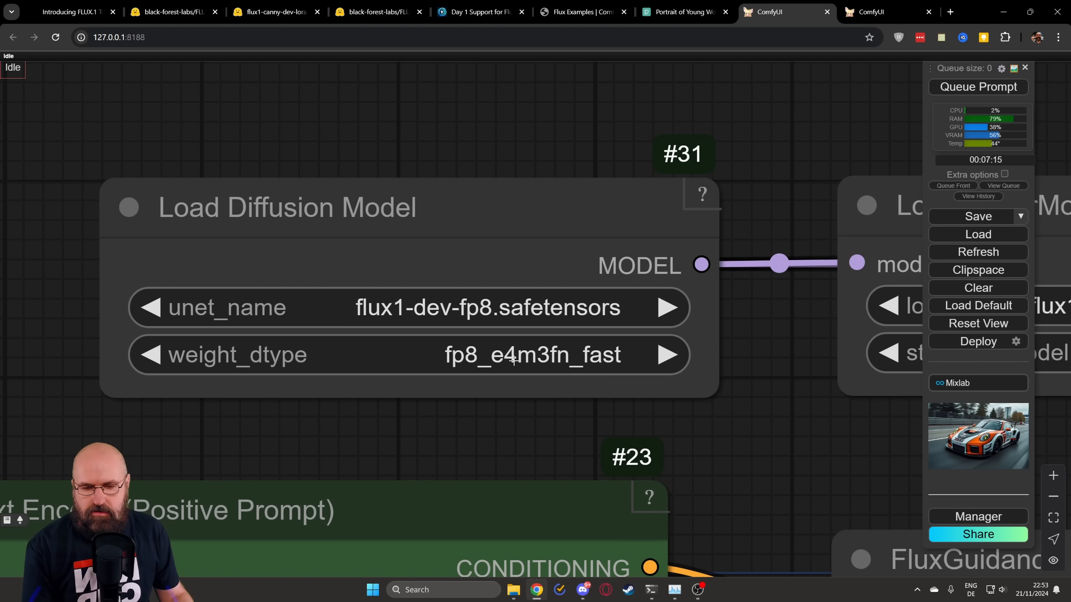
pyautogui.moveTo(418, 451)
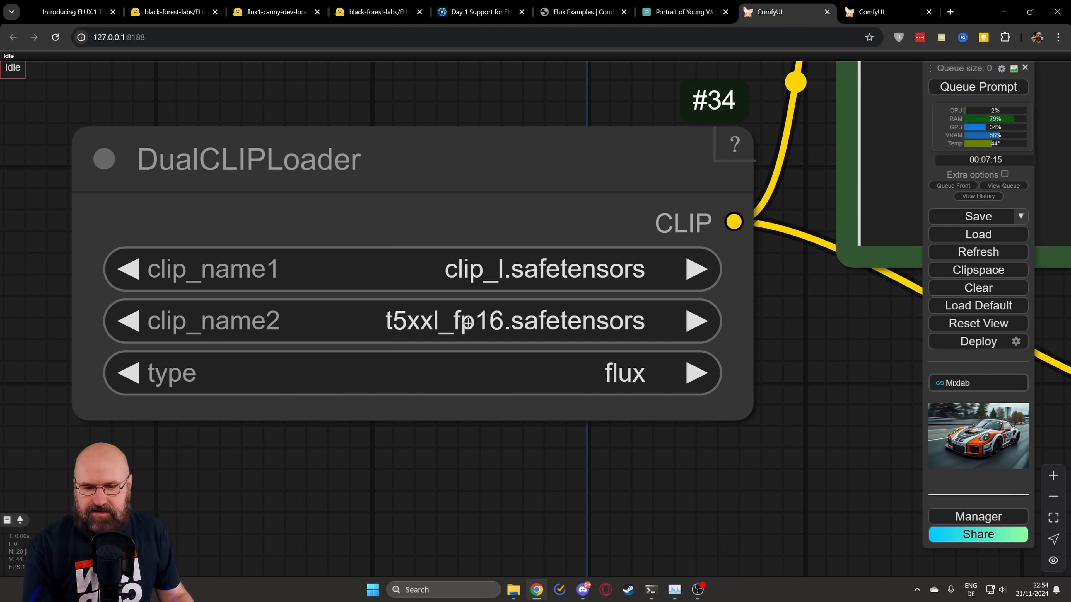
pyautogui.moveTo(561, 367)
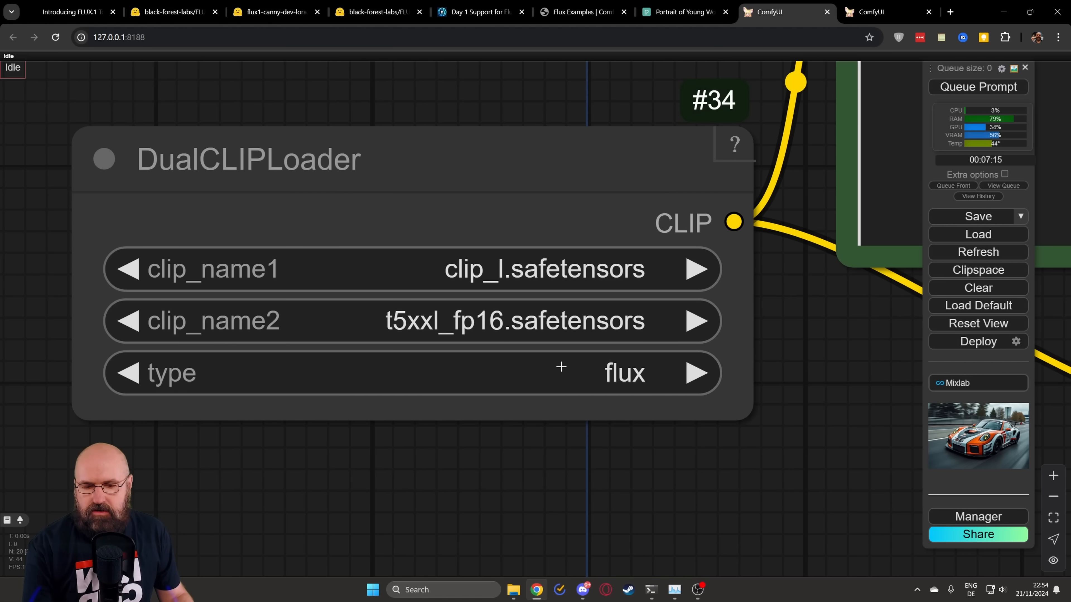
pyautogui.scroll(-3)
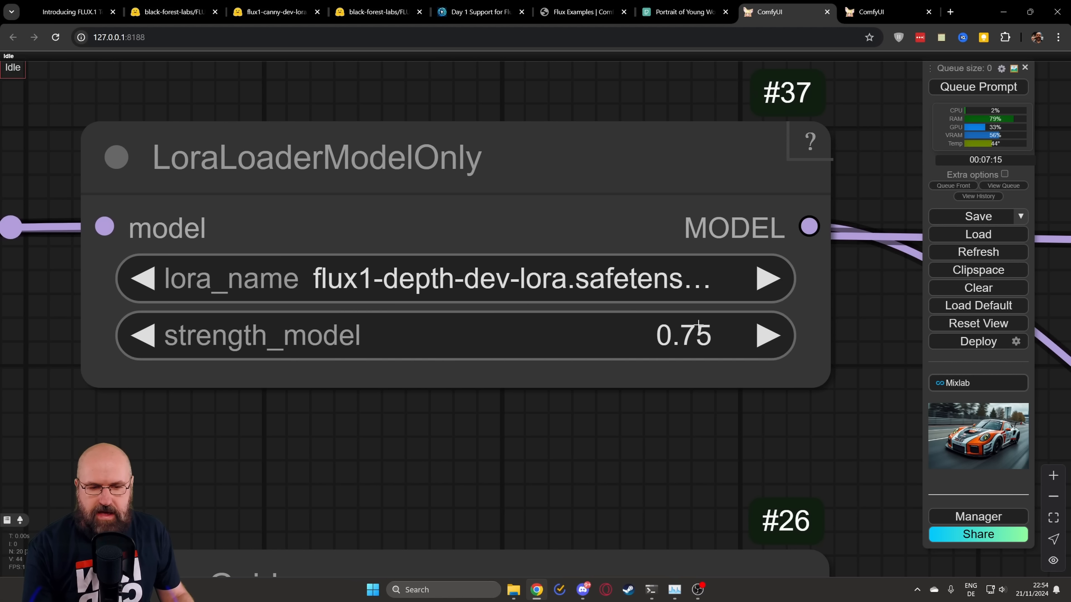
pyautogui.moveTo(700, 337)
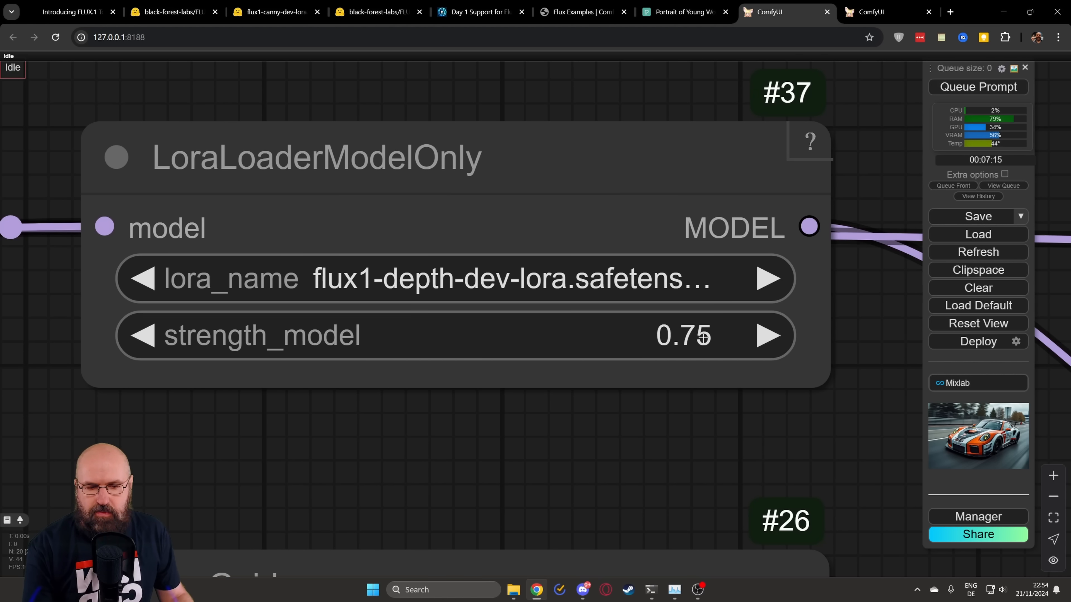
pyautogui.scroll(-3)
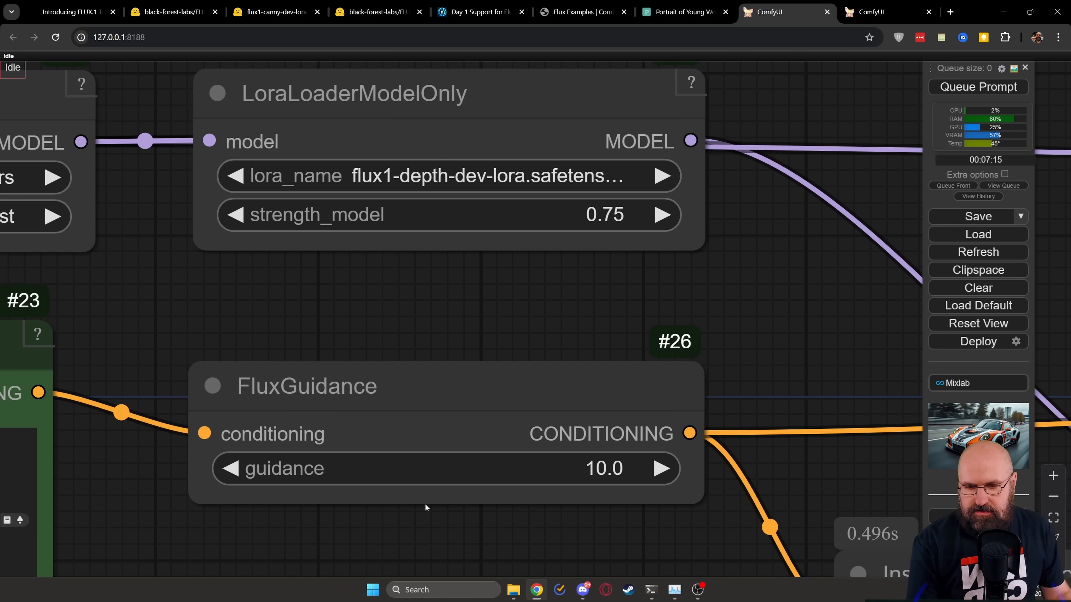
pyautogui.moveTo(584, 480)
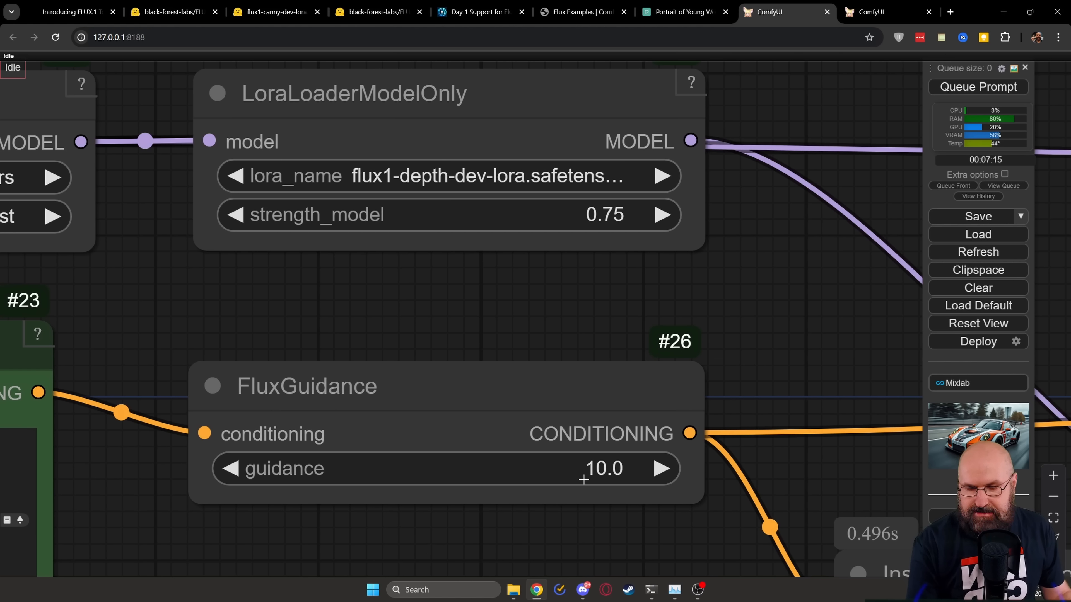
pyautogui.moveTo(530, 470)
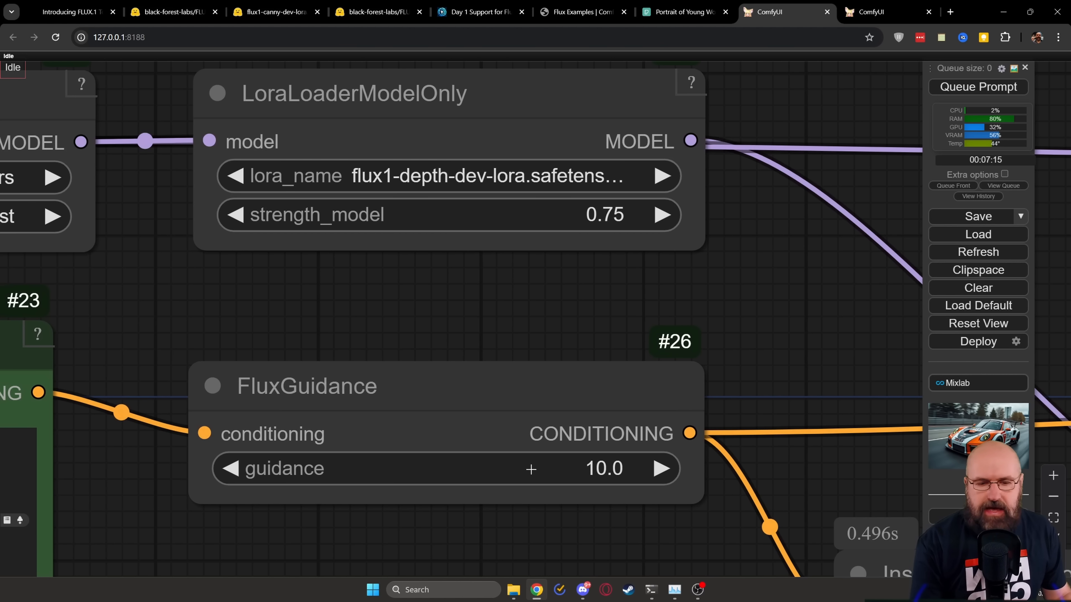
pyautogui.moveTo(691, 554)
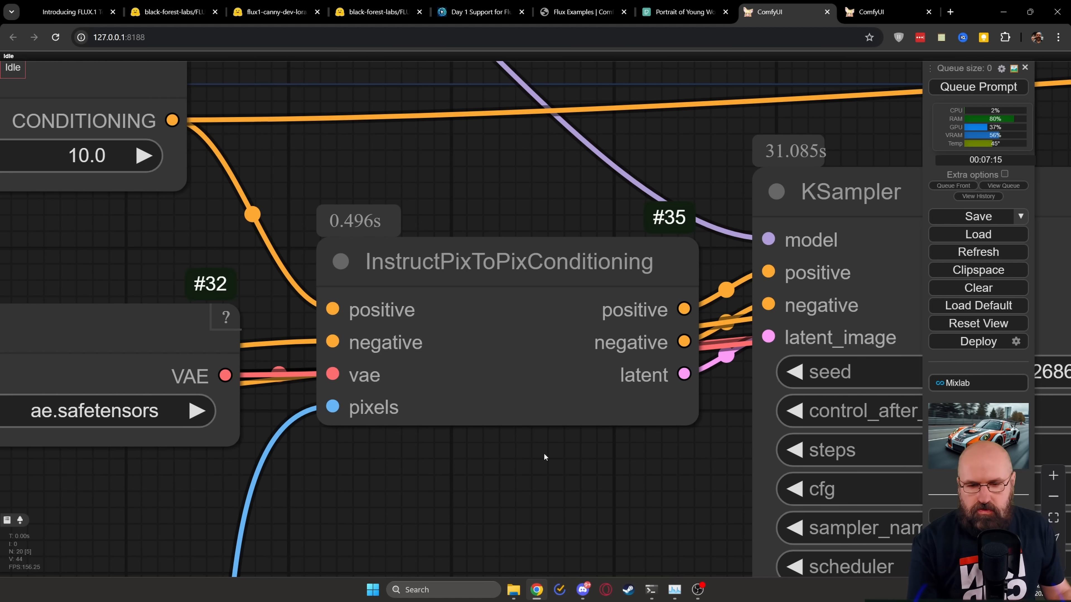
pyautogui.scroll(-3)
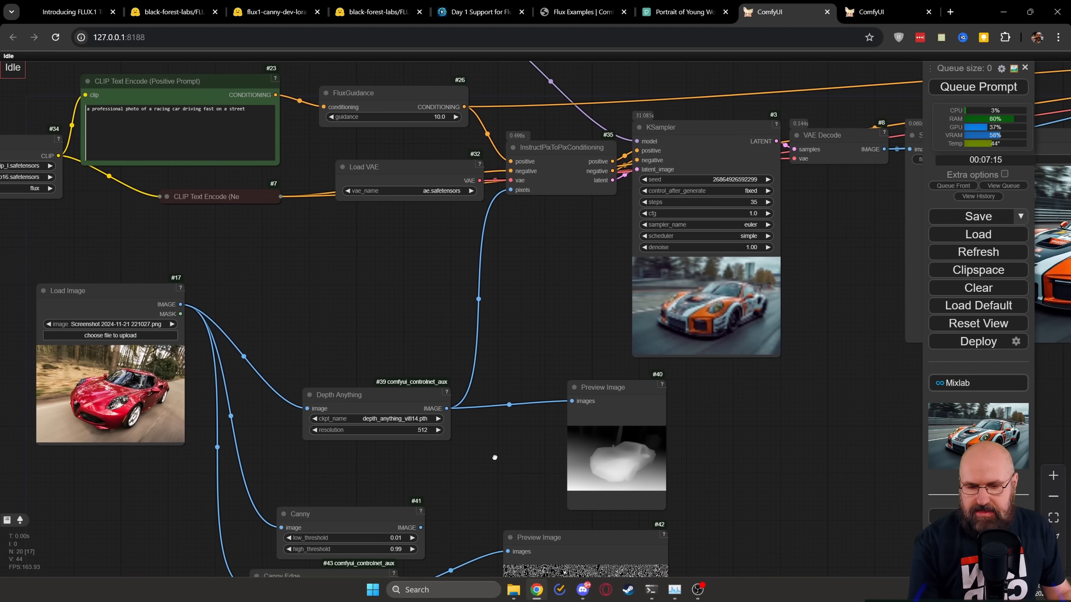
pyautogui.scroll(3)
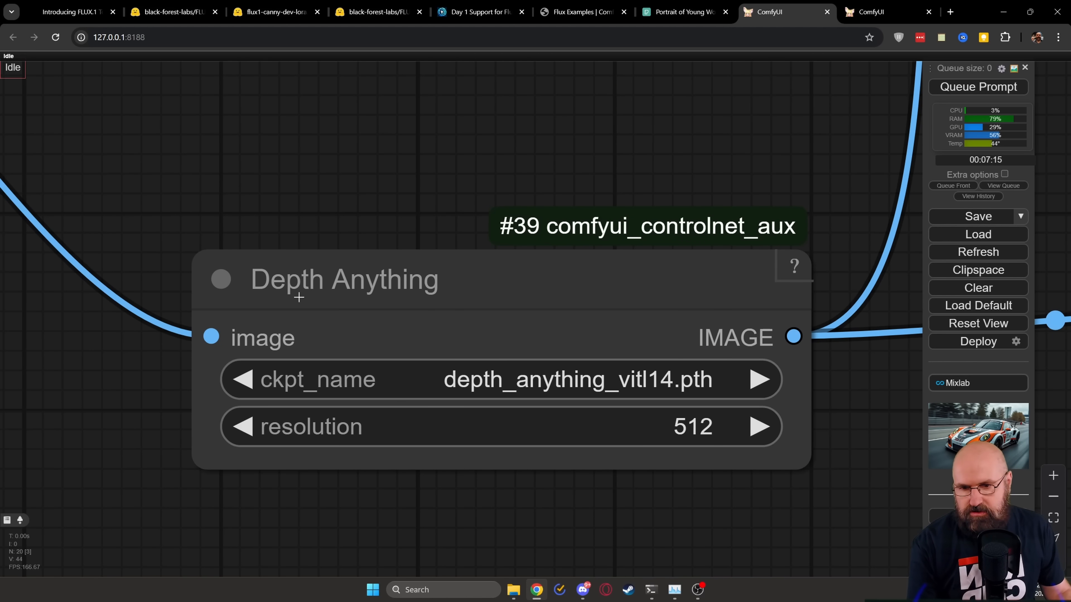
pyautogui.moveTo(441, 296)
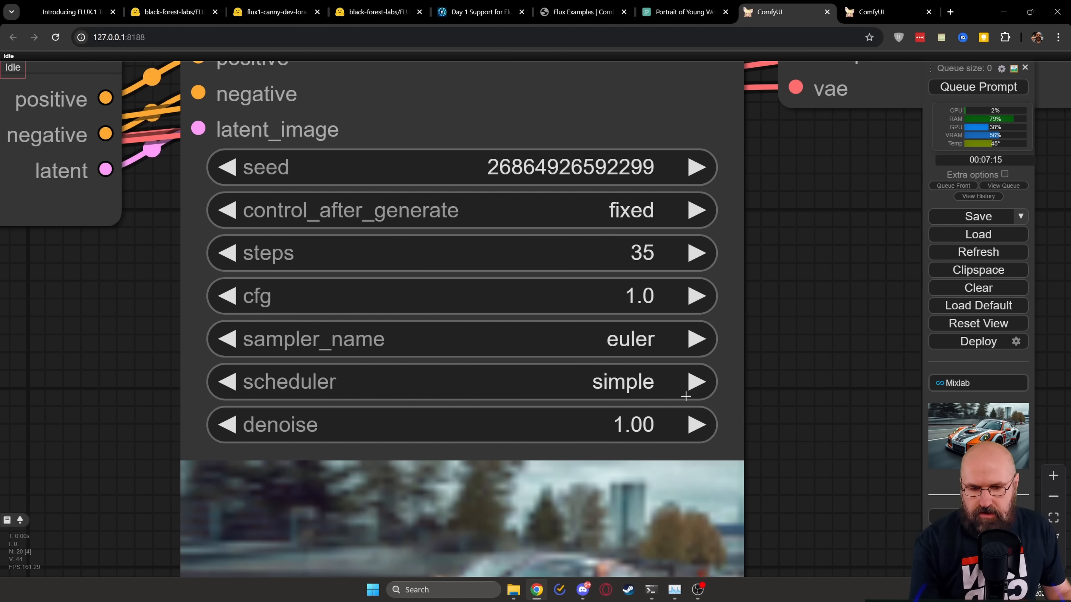
pyautogui.moveTo(662, 253)
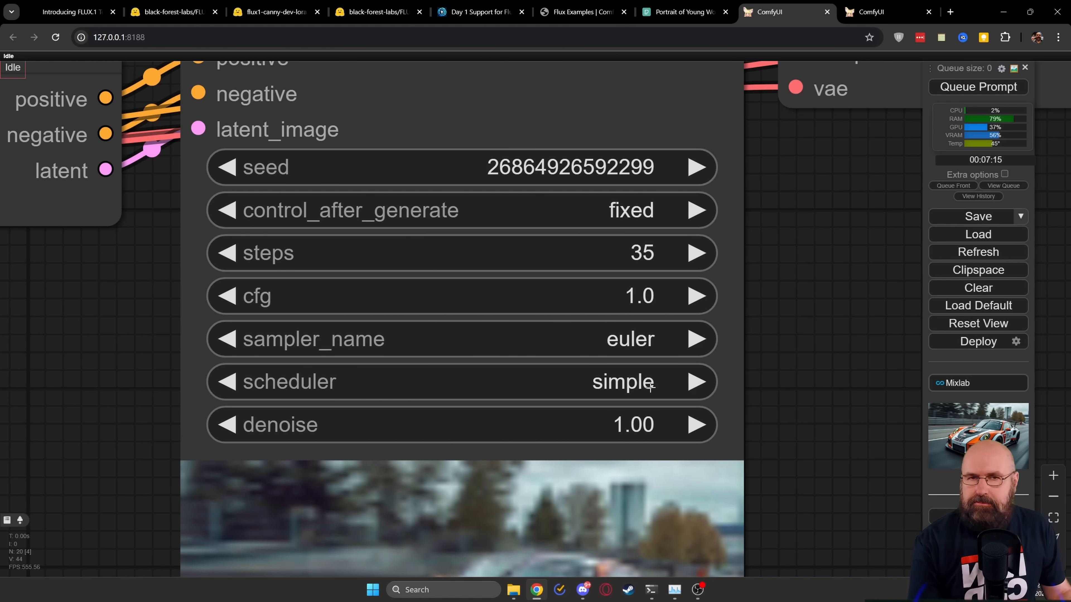
pyautogui.moveTo(806, 376)
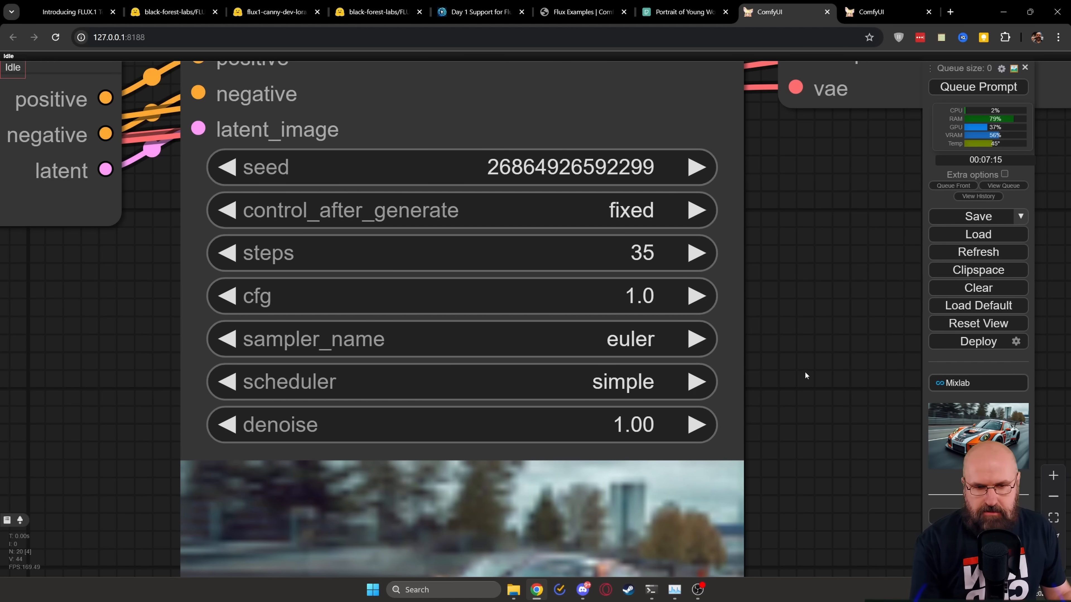
pyautogui.moveTo(812, 389)
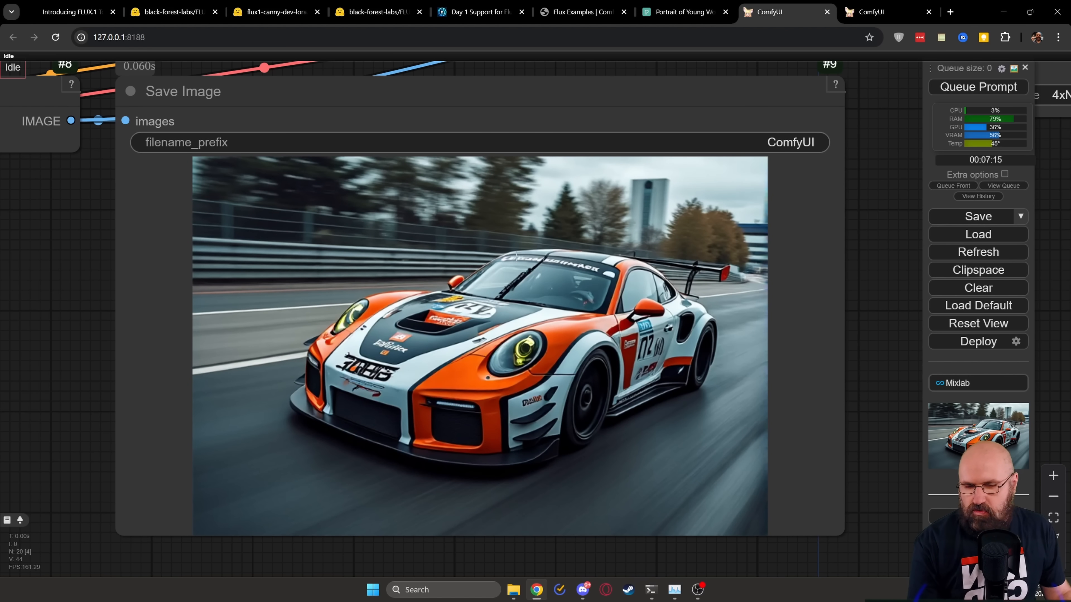
pyautogui.moveTo(849, 371)
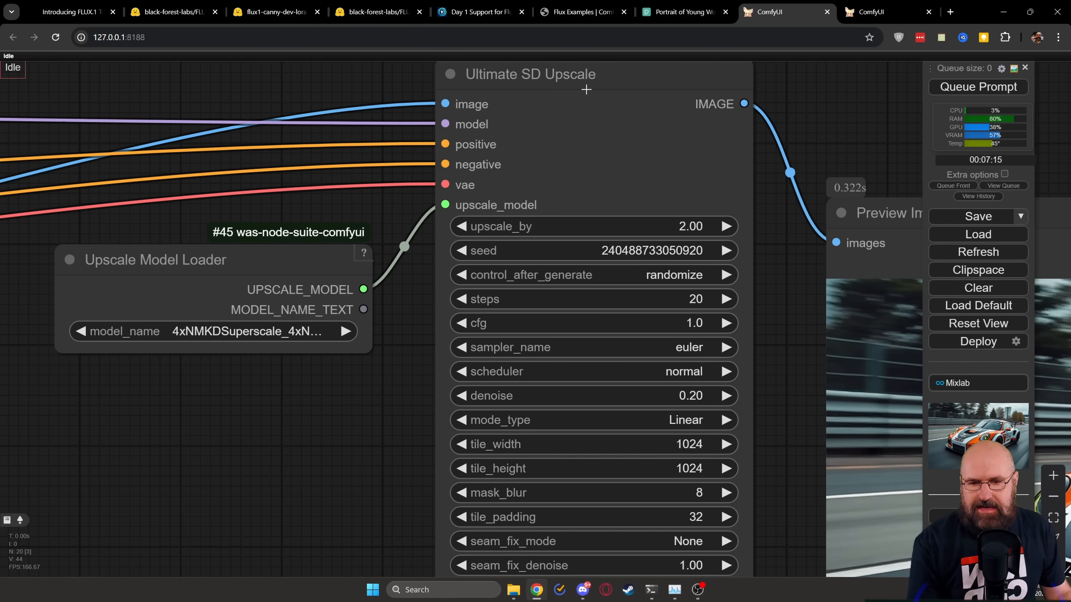
pyautogui.moveTo(213, 340)
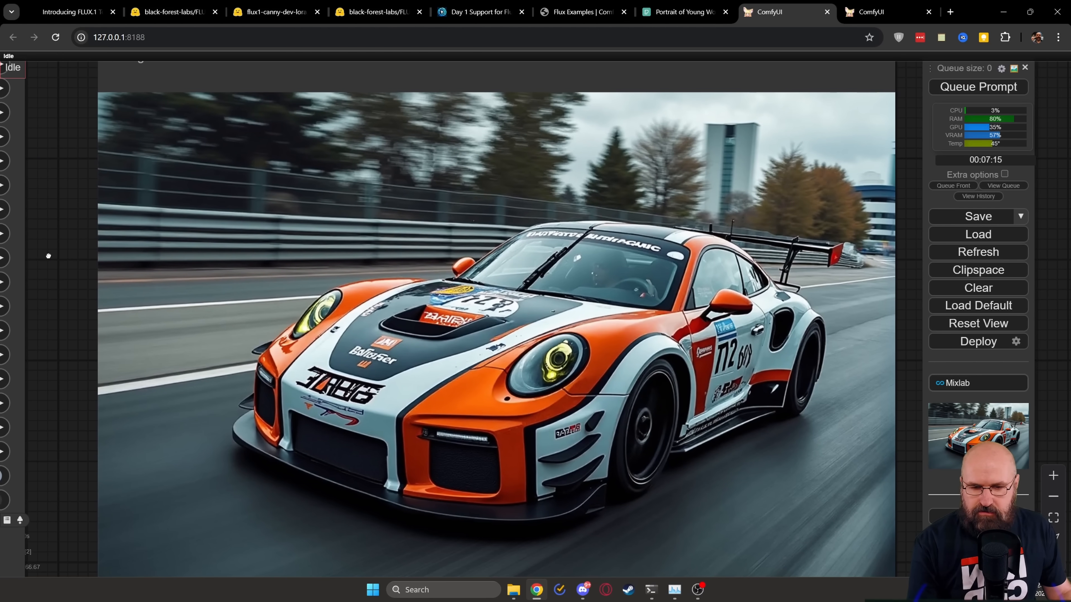
pyautogui.moveTo(76, 262)
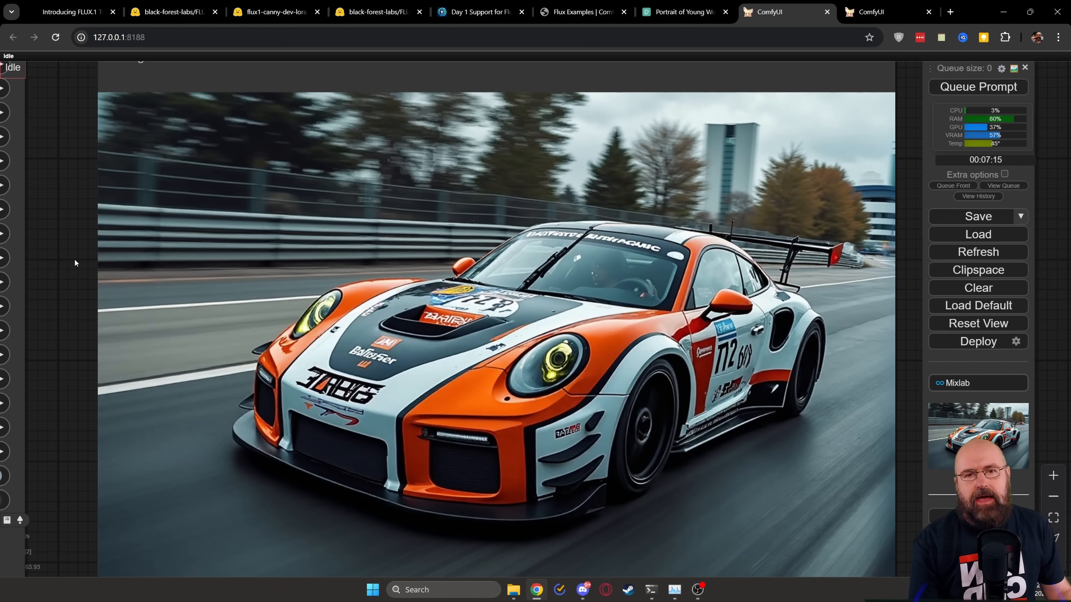
# Step: Show the canny portrait workflow's Load Image, Canny Edge and InstructPixToPix nodes up close
pyautogui.click(888, 12)
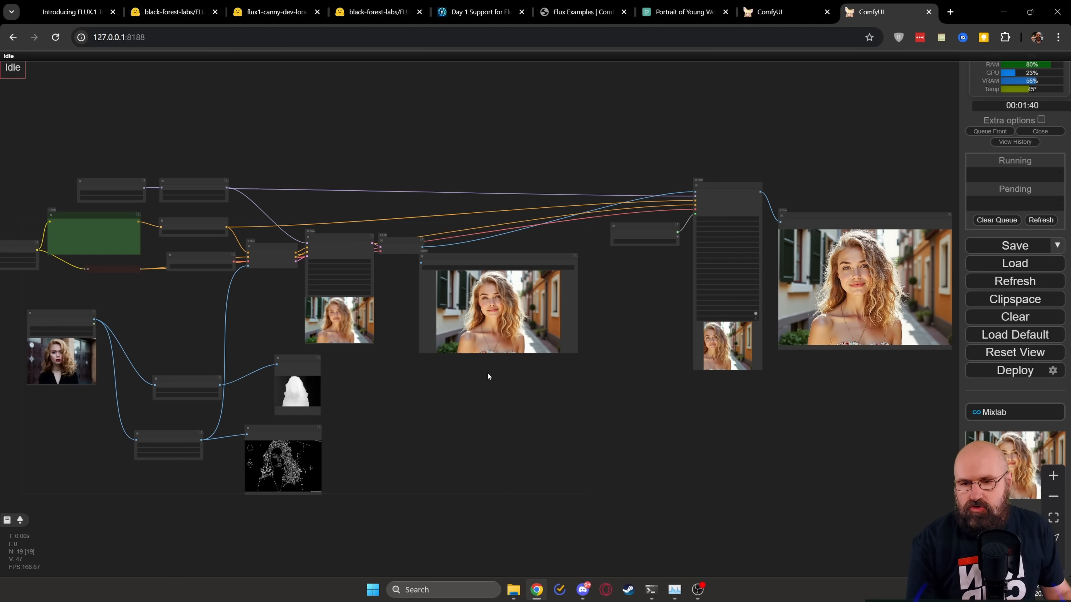
pyautogui.scroll(3)
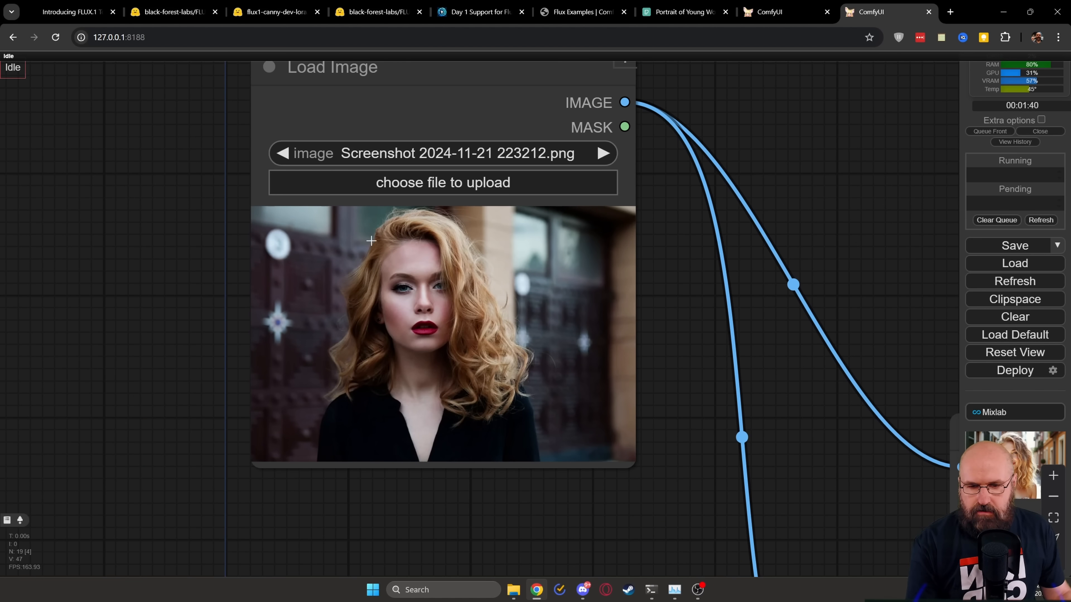
pyautogui.moveTo(845, 523)
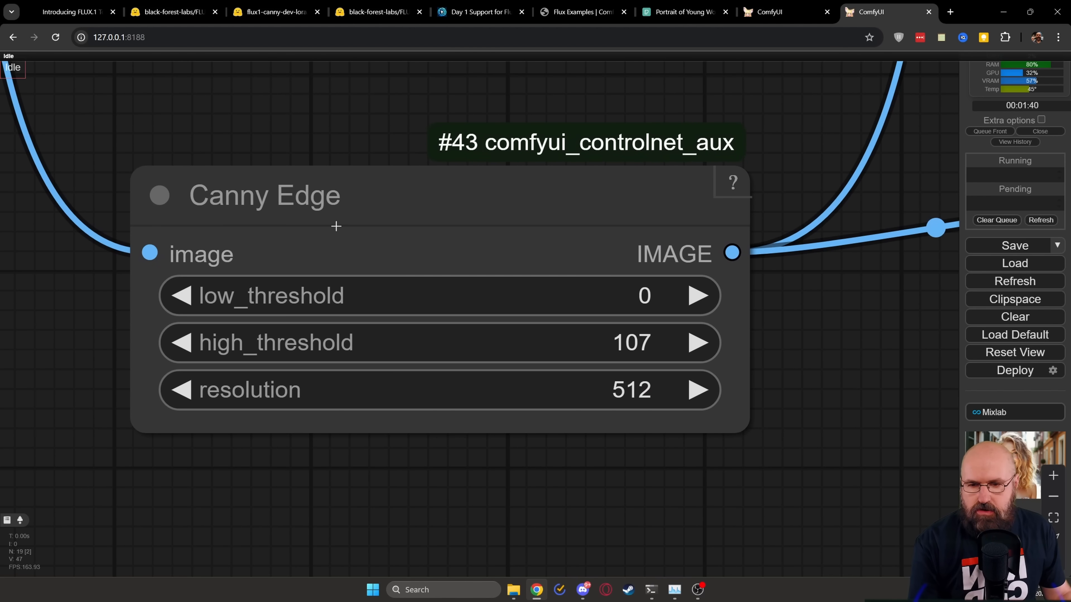
pyautogui.moveTo(450, 237)
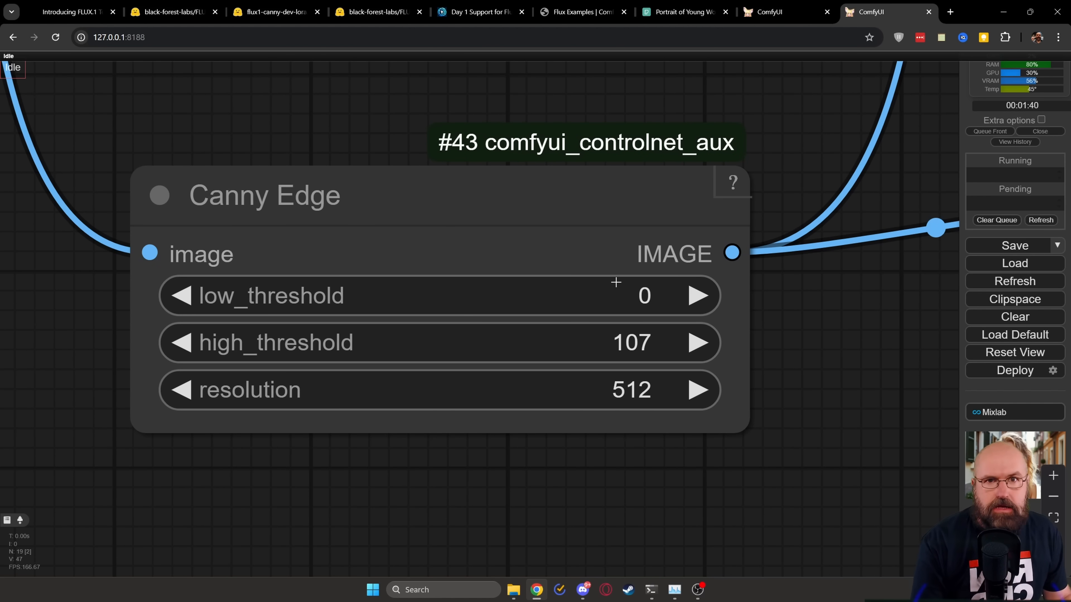
pyautogui.moveTo(676, 235)
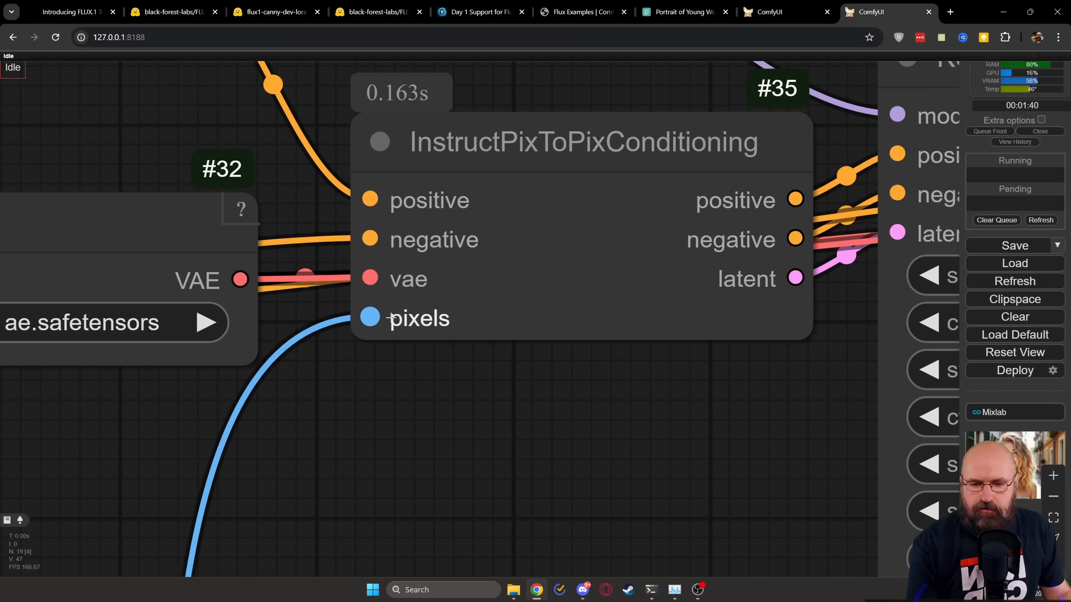
pyautogui.moveTo(486, 294)
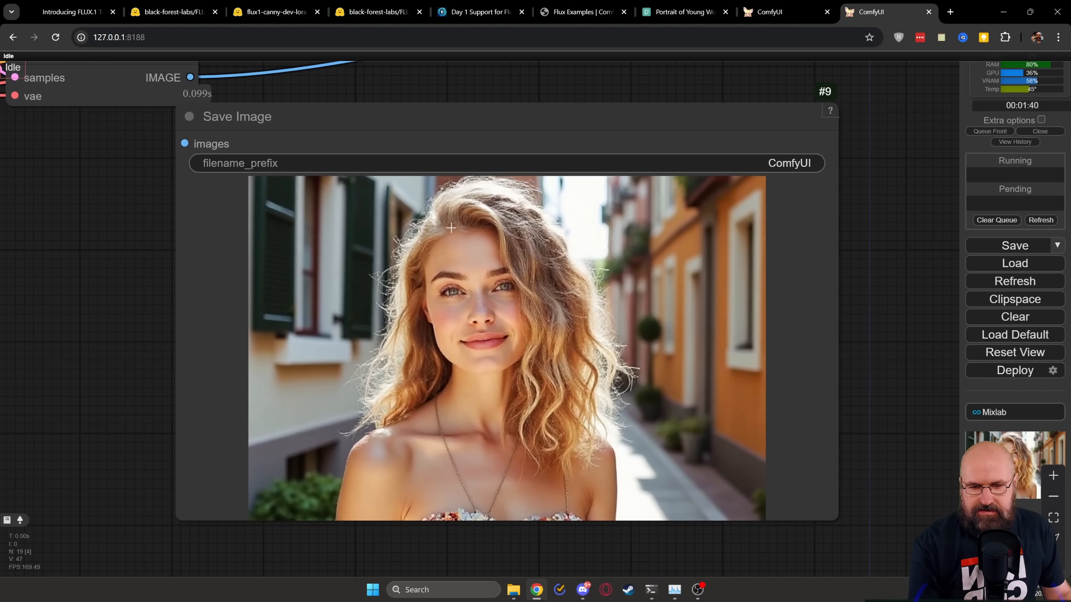
pyautogui.moveTo(630, 401)
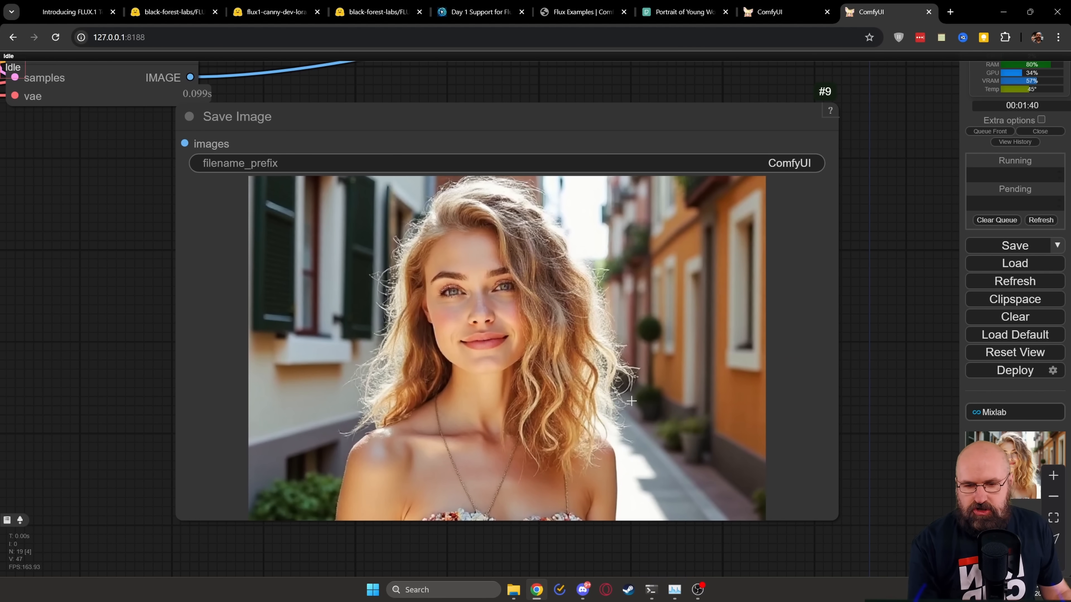
pyautogui.moveTo(730, 374)
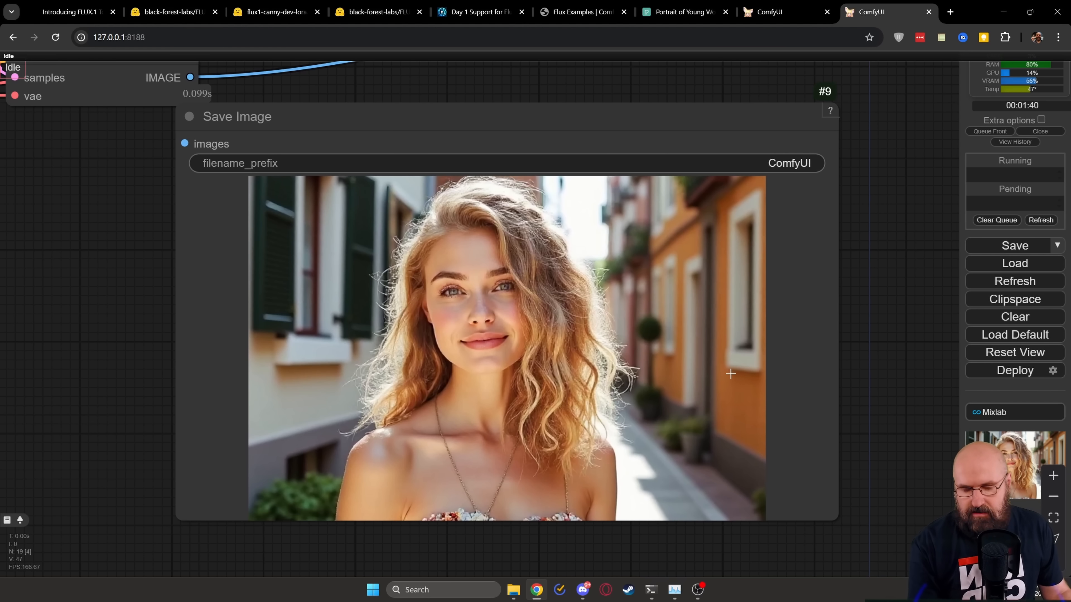
pyautogui.moveTo(810, 274)
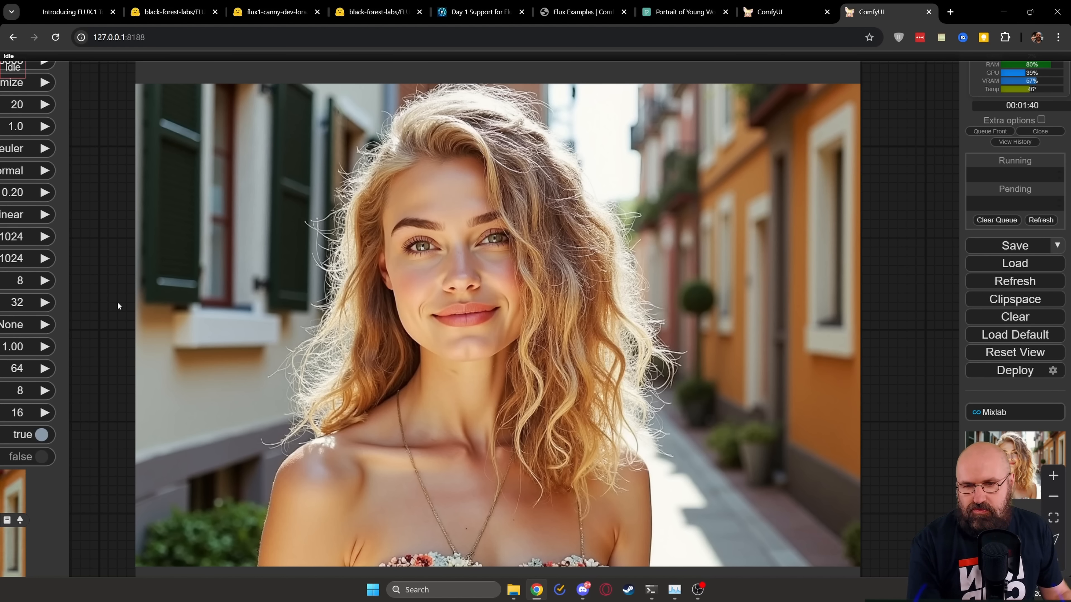
pyautogui.click(198, 12)
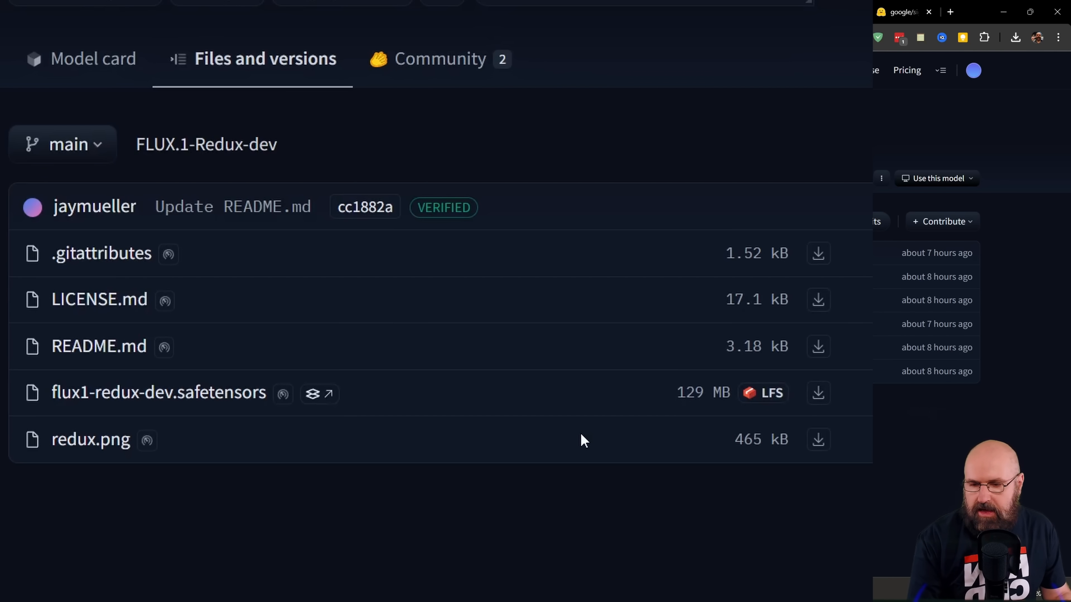
pyautogui.moveTo(417, 410)
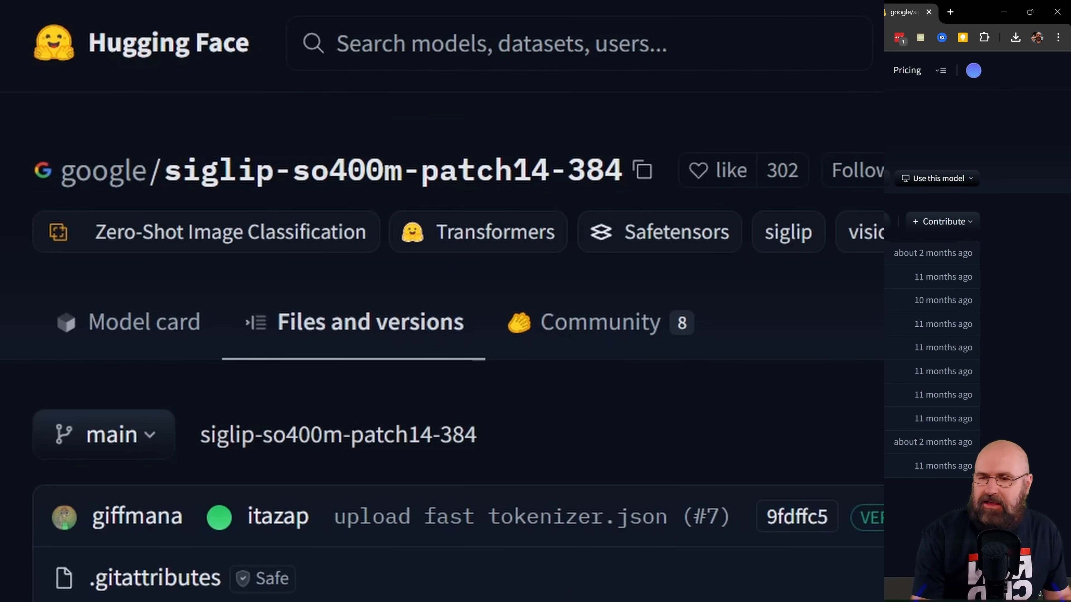
pyautogui.moveTo(606, 122)
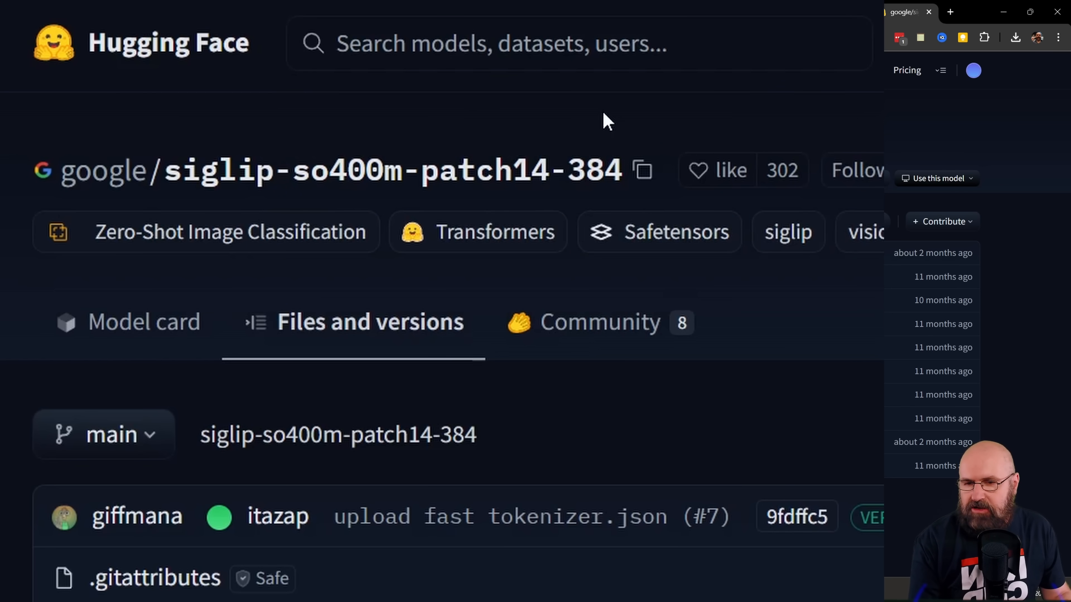
pyautogui.moveTo(668, 131)
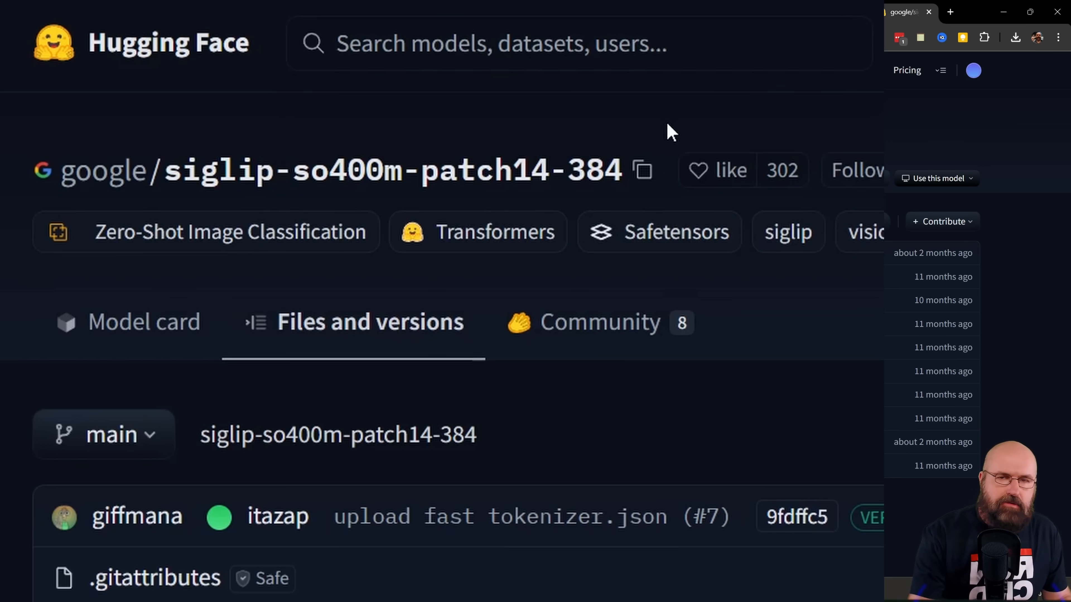
# Step: Return from the siglip vision model files to the Flux examples Redux section
pyautogui.click(551, 11)
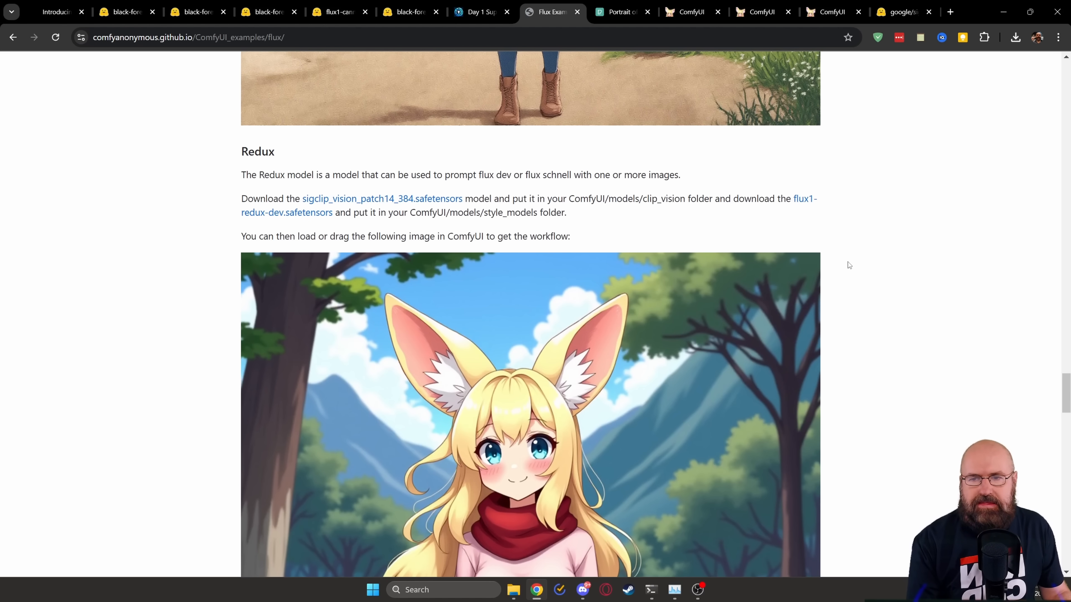
pyautogui.moveTo(232, 147)
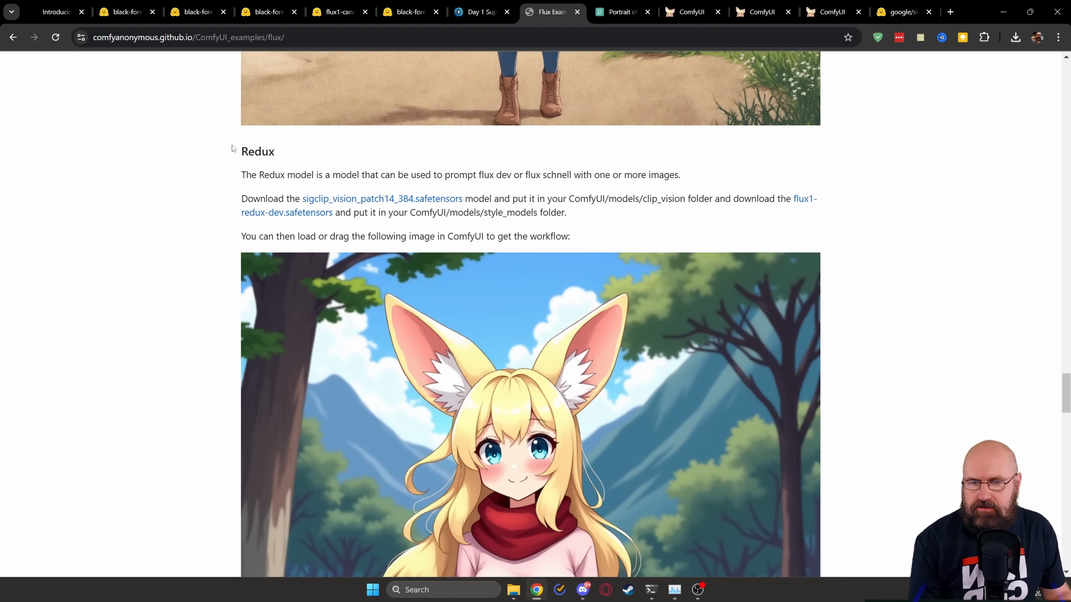
# Step: Bring the fennec-girl Redux example into view, then switch to the running ComfyUI Redux graph
pyautogui.scroll(-3)
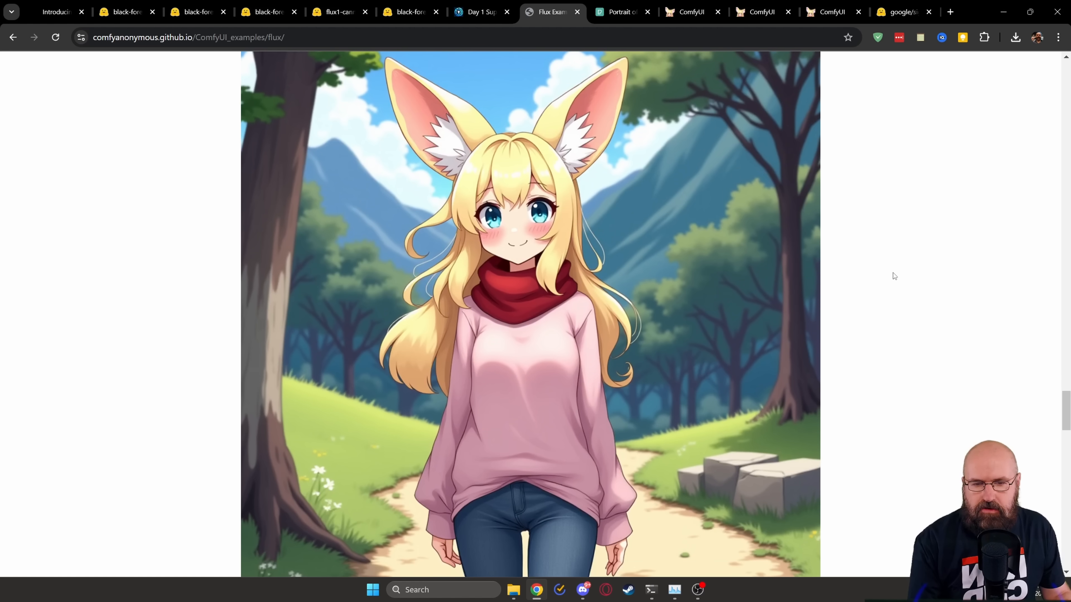
pyautogui.moveTo(895, 305)
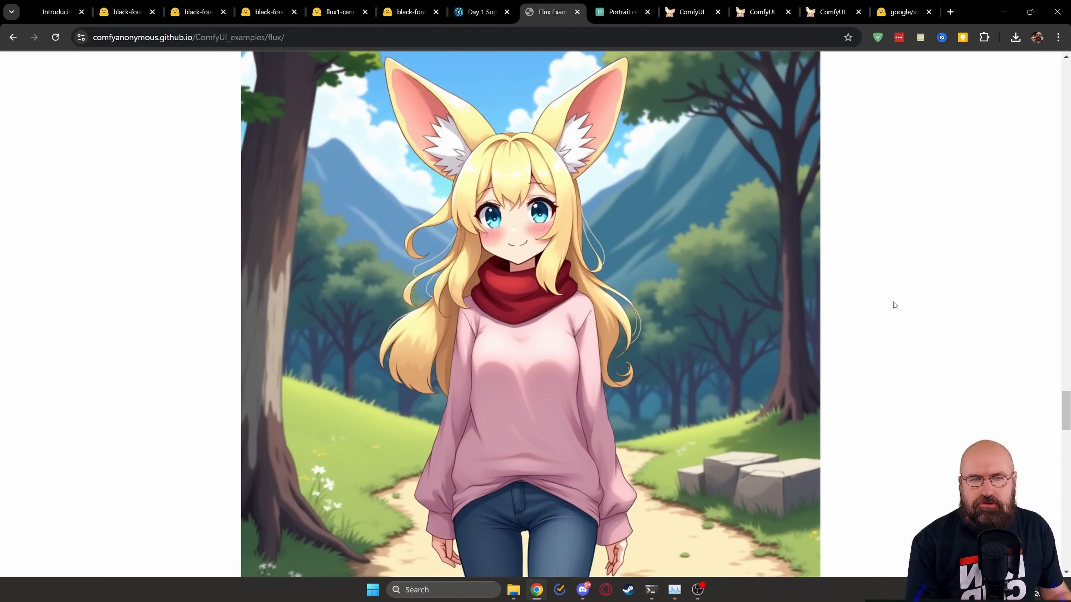
pyautogui.moveTo(834, 25)
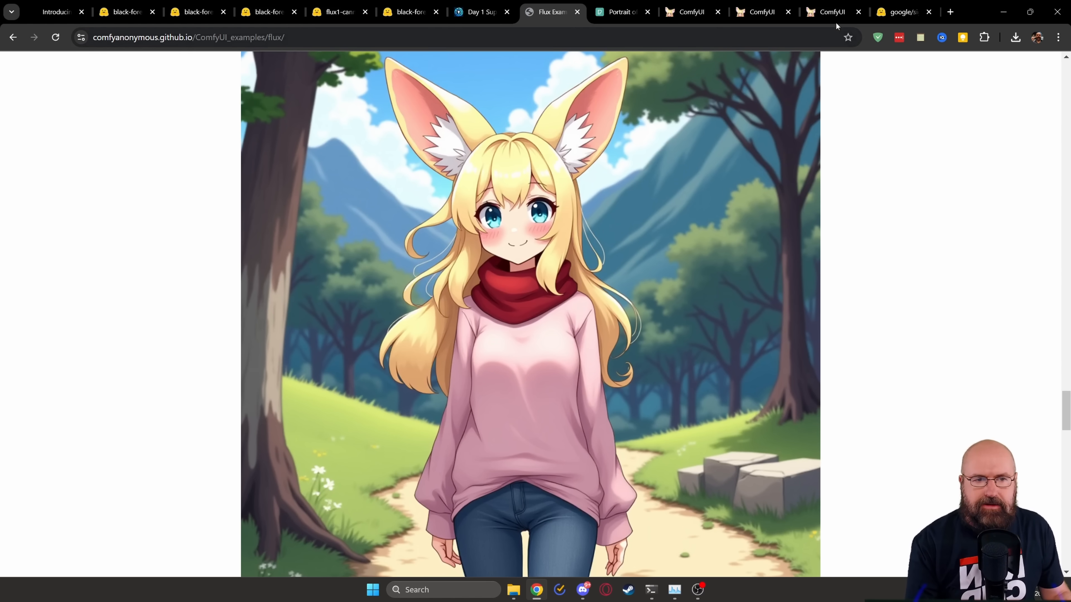
pyautogui.click(828, 12)
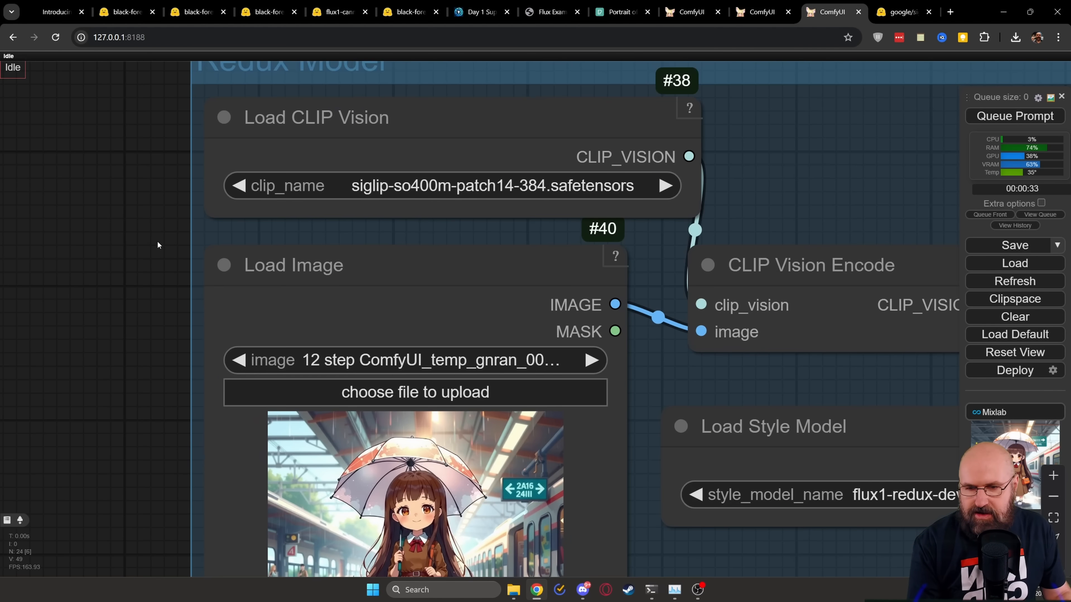
pyautogui.moveTo(308, 123)
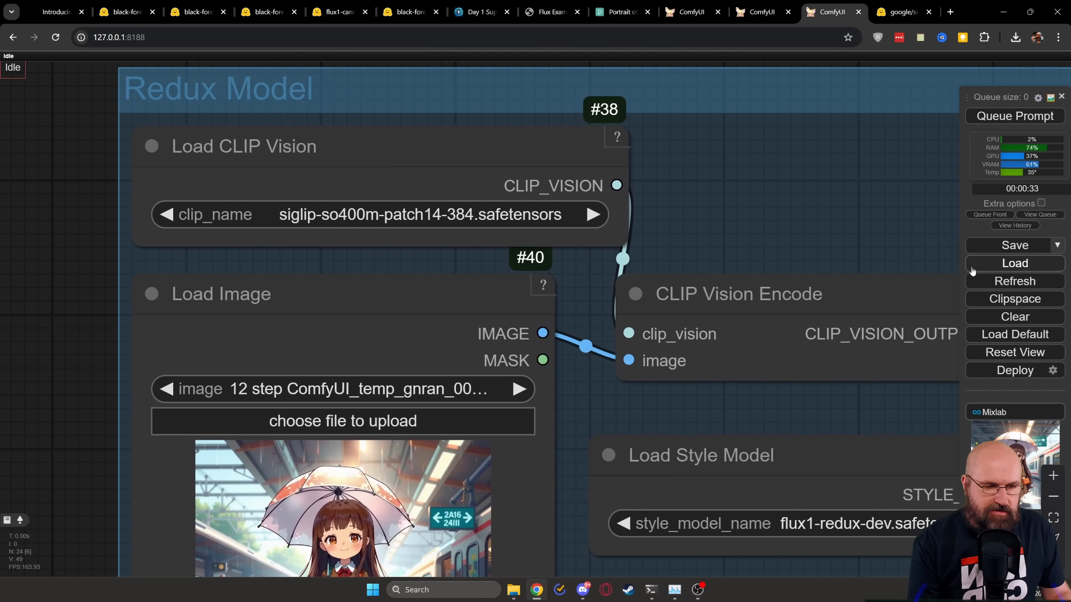
pyautogui.moveTo(772, 271)
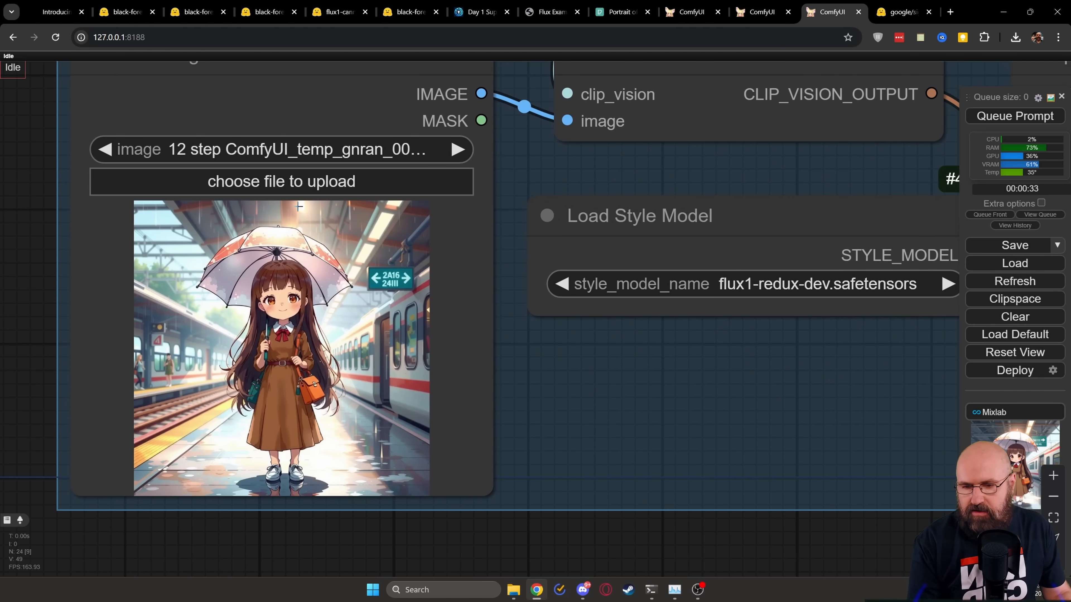
pyautogui.moveTo(470, 401)
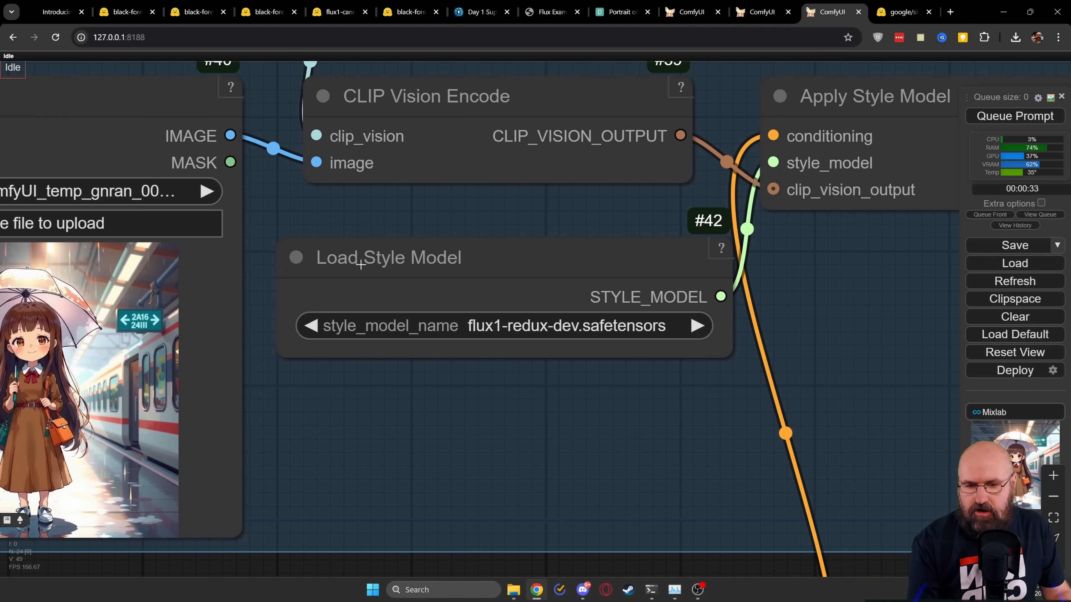
pyautogui.moveTo(558, 328)
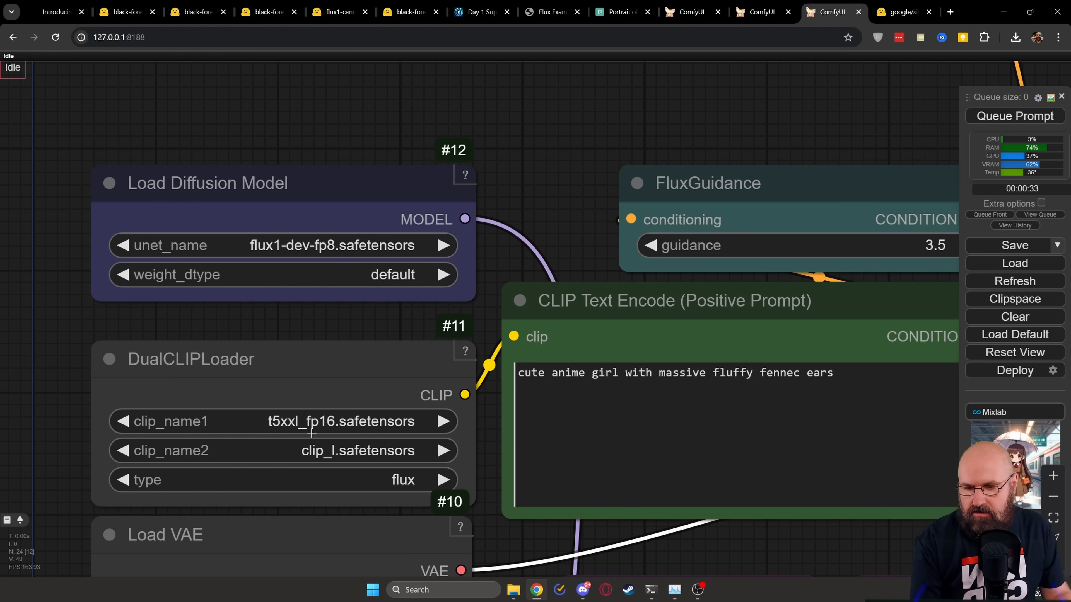
pyautogui.moveTo(468, 451)
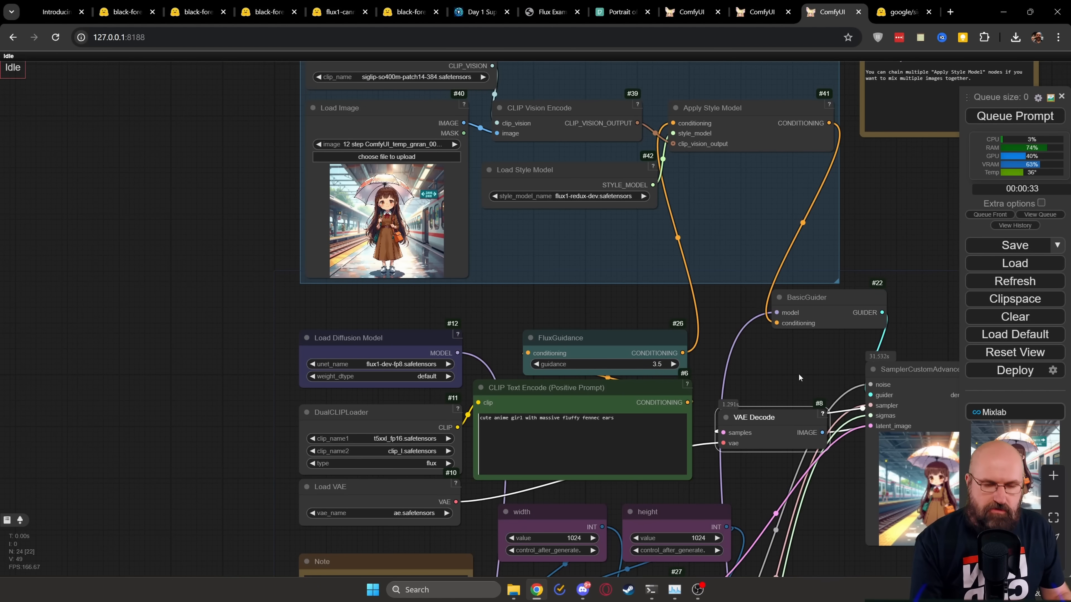
pyautogui.moveTo(827, 383)
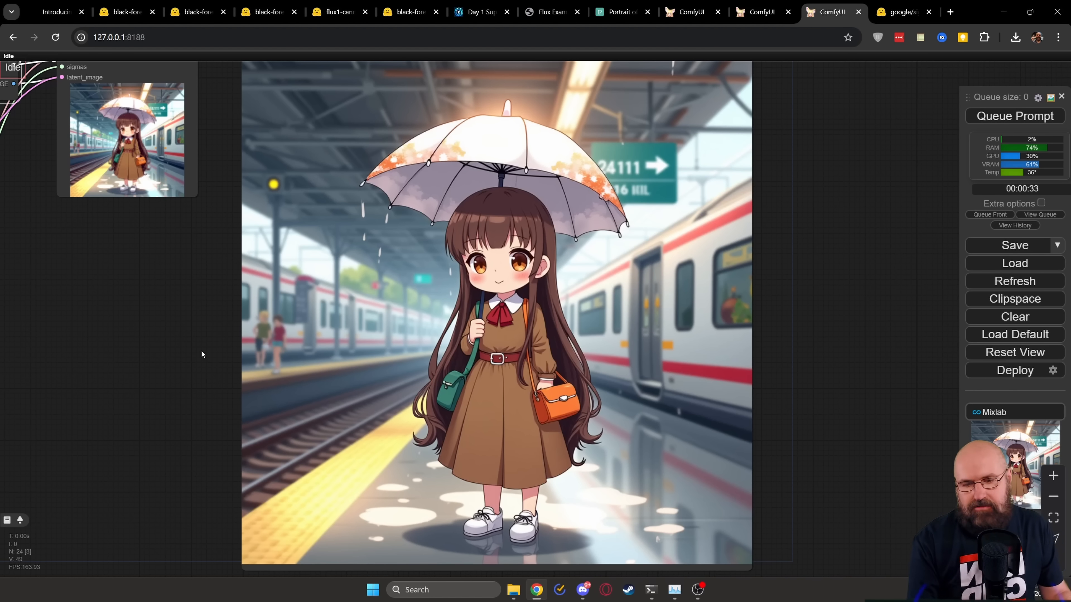
# Step: Leave the full-size umbrella-girl output for the FLUX.1-Fill-dev download page
pyautogui.click(246, 12)
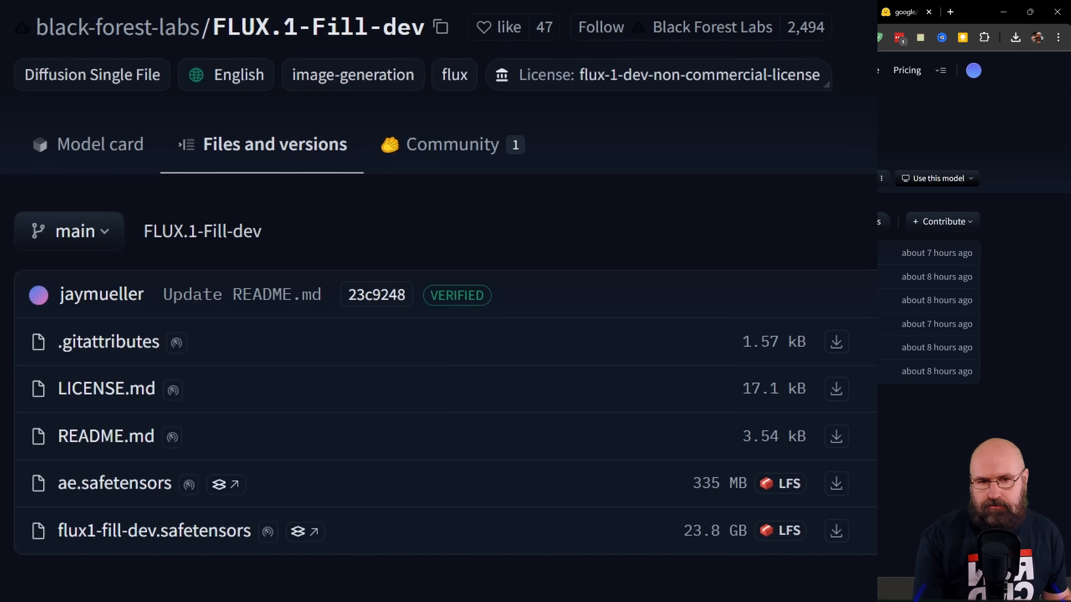
# Step: Return from the FLUX.1-Fill-dev file list to the Flux examples Fill section
pyautogui.click(509, 12)
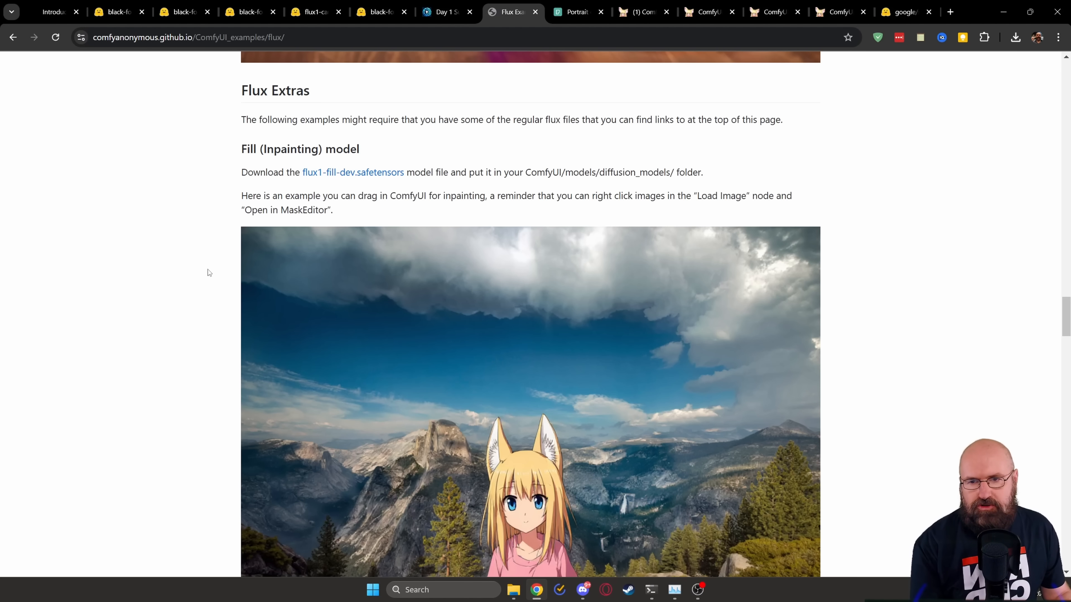
pyautogui.moveTo(228, 149)
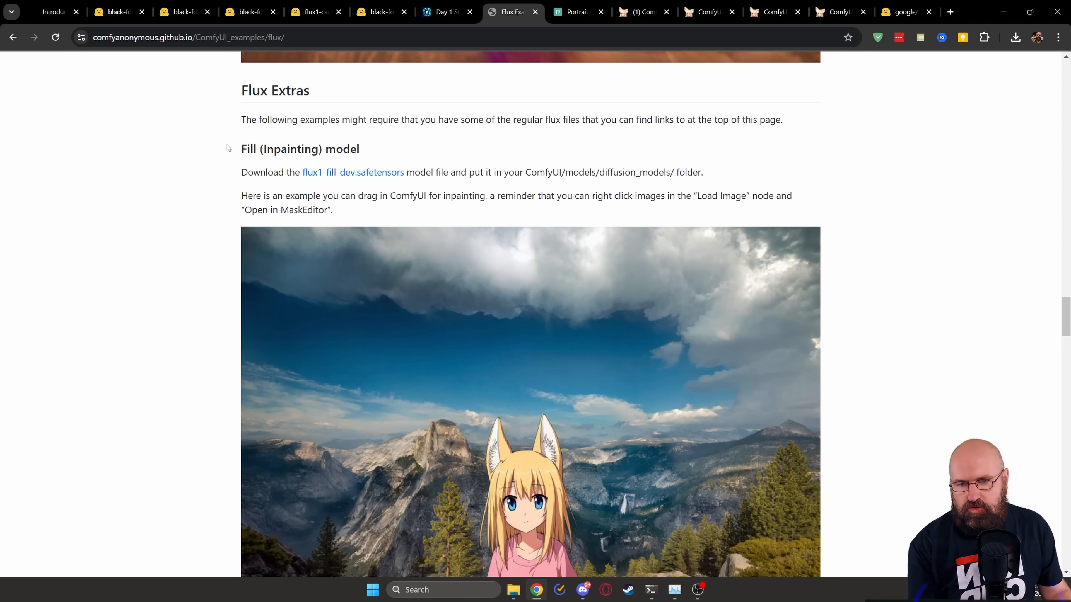
pyautogui.moveTo(204, 304)
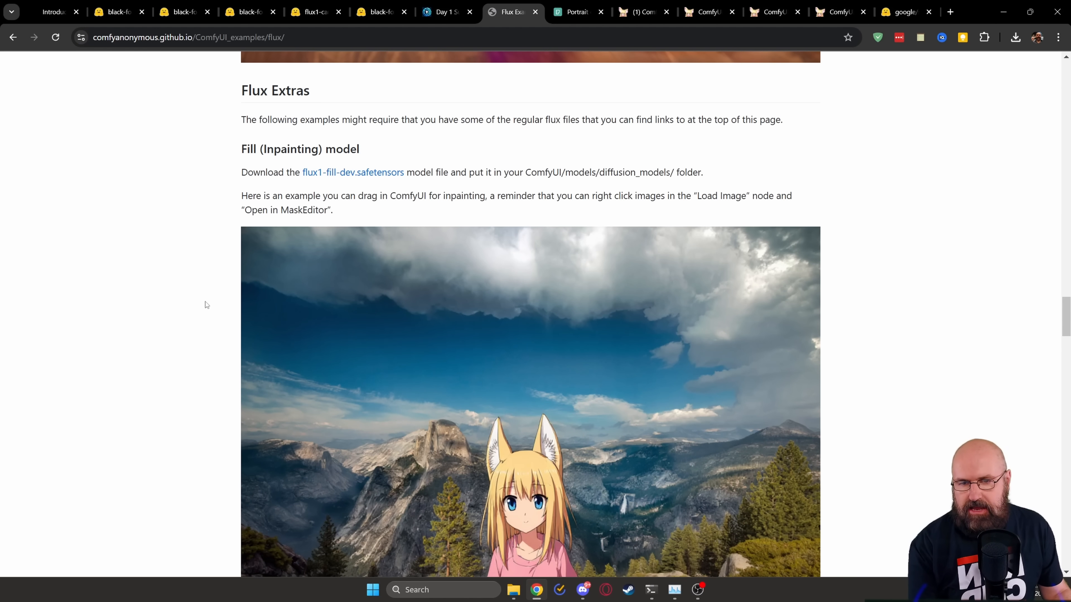
# Step: Show the Fill inpainting fennec-girl example, then switch to the ComfyUI inpainting workflow
pyautogui.scroll(-3)
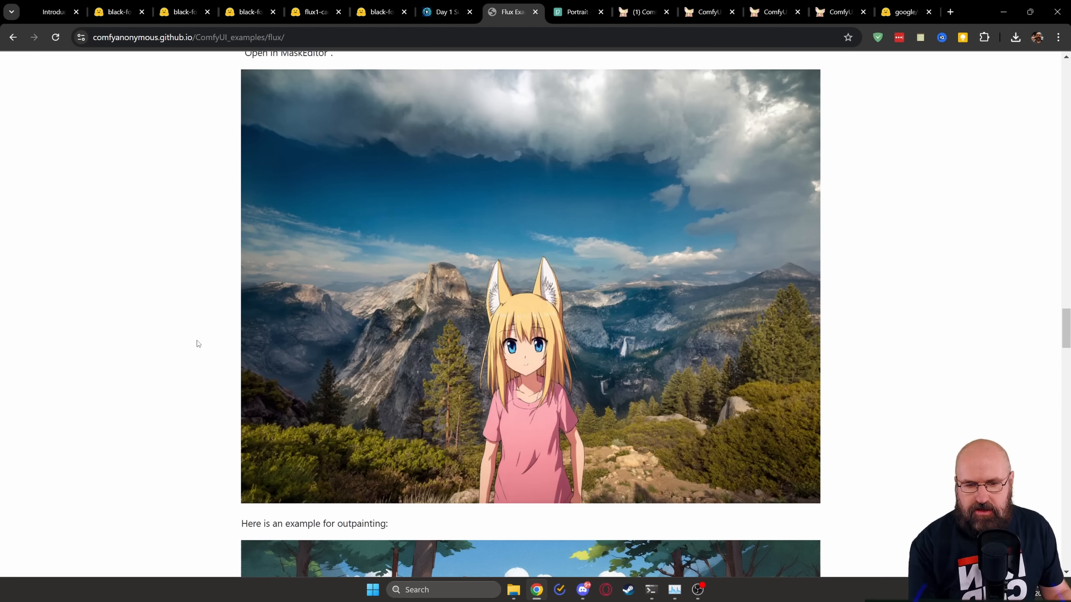
pyautogui.moveTo(205, 383)
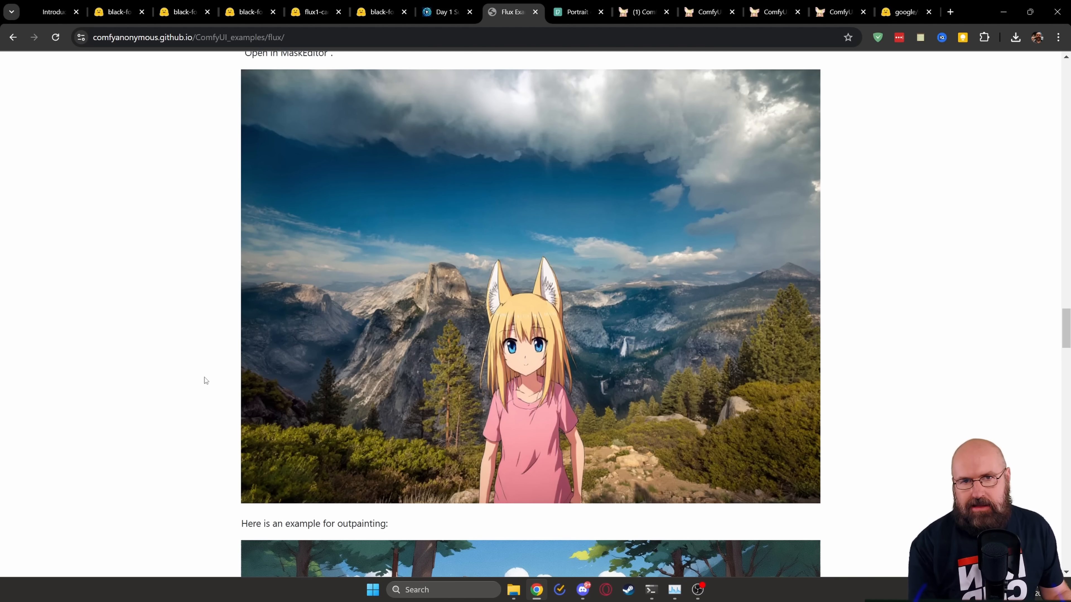
pyautogui.click(837, 12)
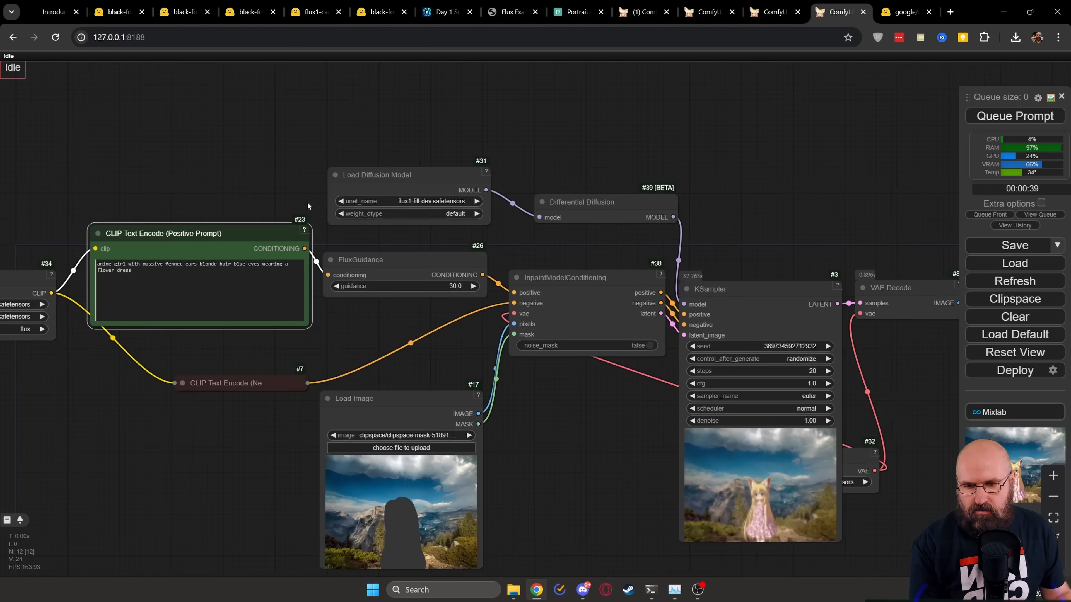
# Step: Zoom in on the flux1-fill-dev loader, fennec-girl prompt and guidance 30 nodes
pyautogui.scroll(3)
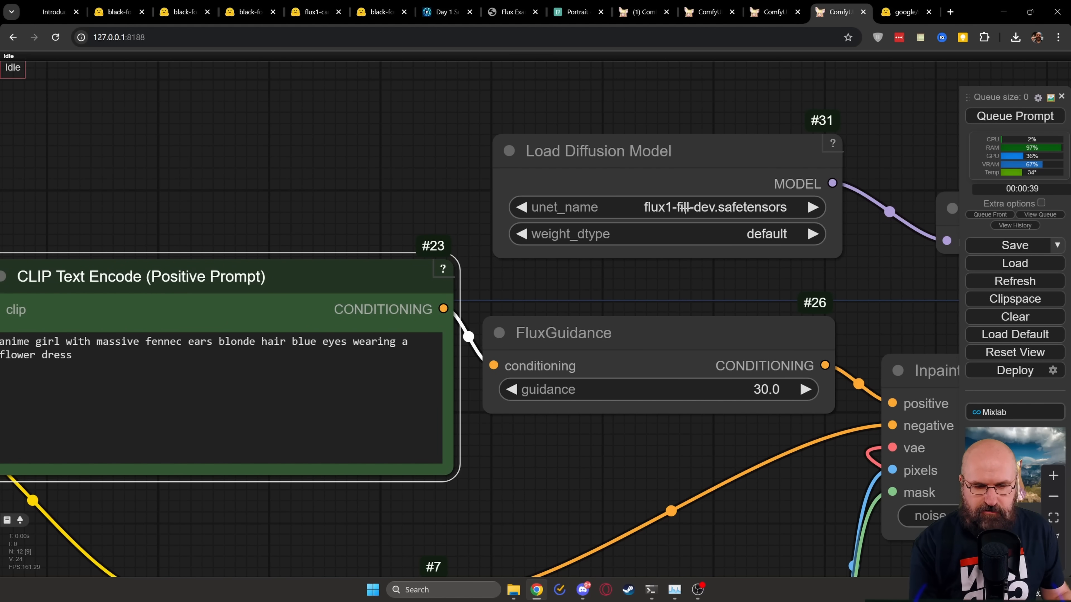
pyautogui.moveTo(708, 445)
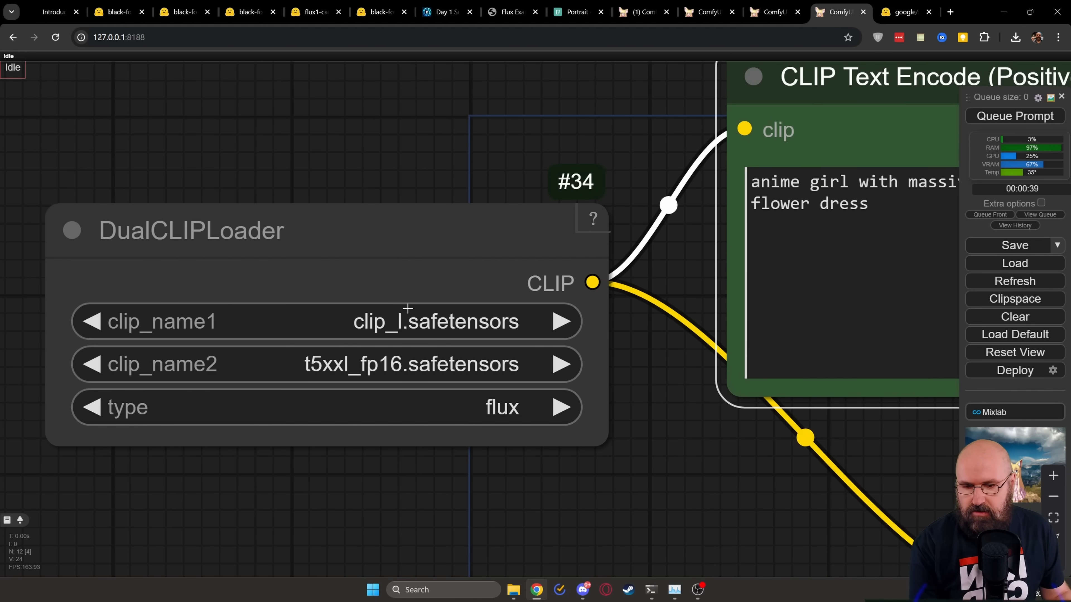
pyautogui.moveTo(346, 292)
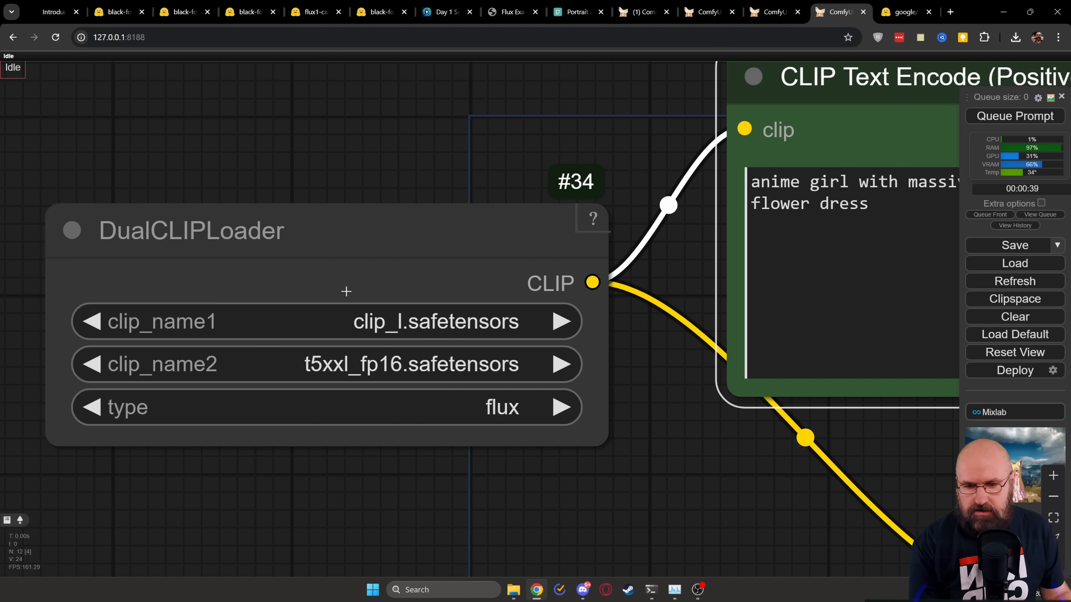
pyautogui.moveTo(605, 386)
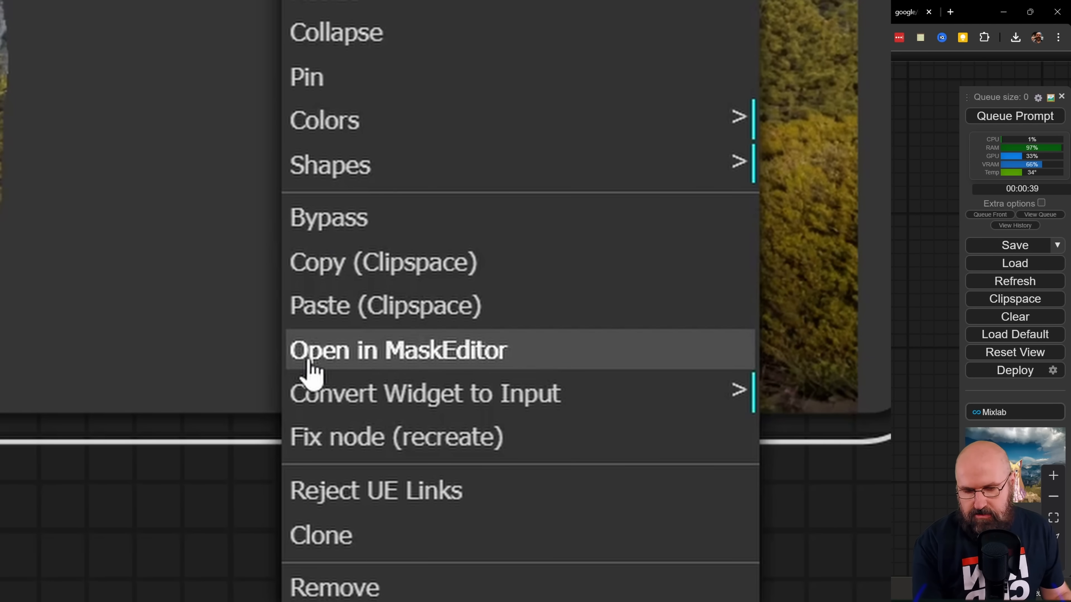
pyautogui.moveTo(423, 368)
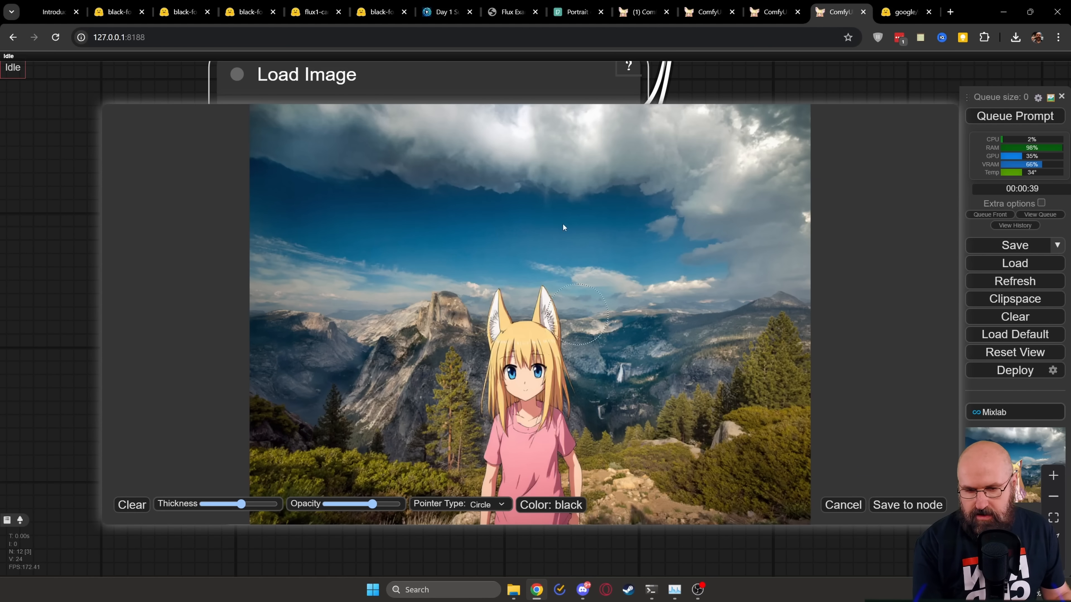
pyautogui.moveTo(553, 454)
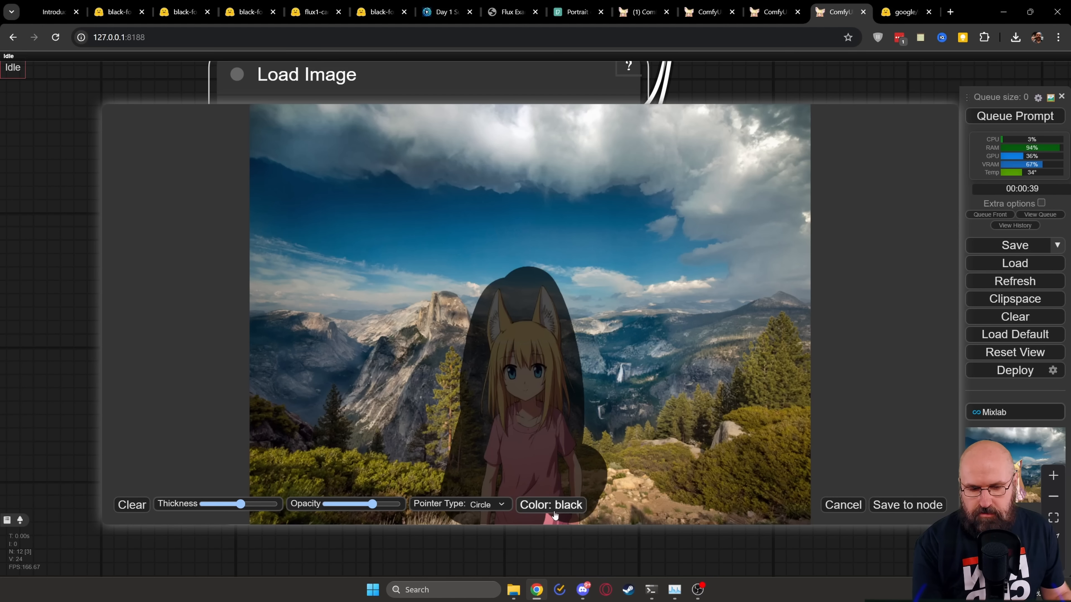
pyautogui.moveTo(854, 475)
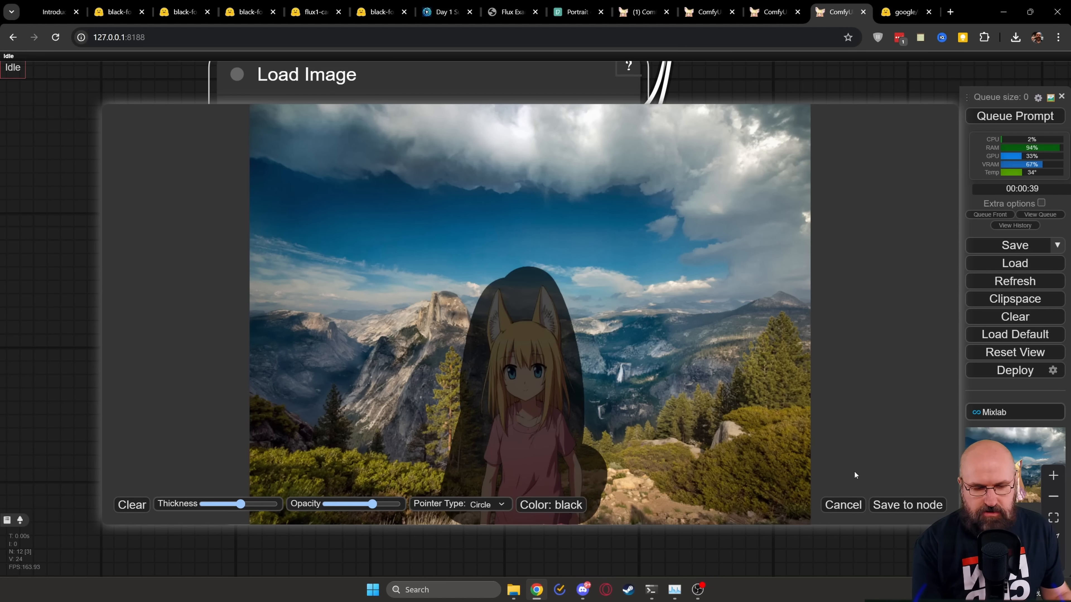
pyautogui.moveTo(907, 505)
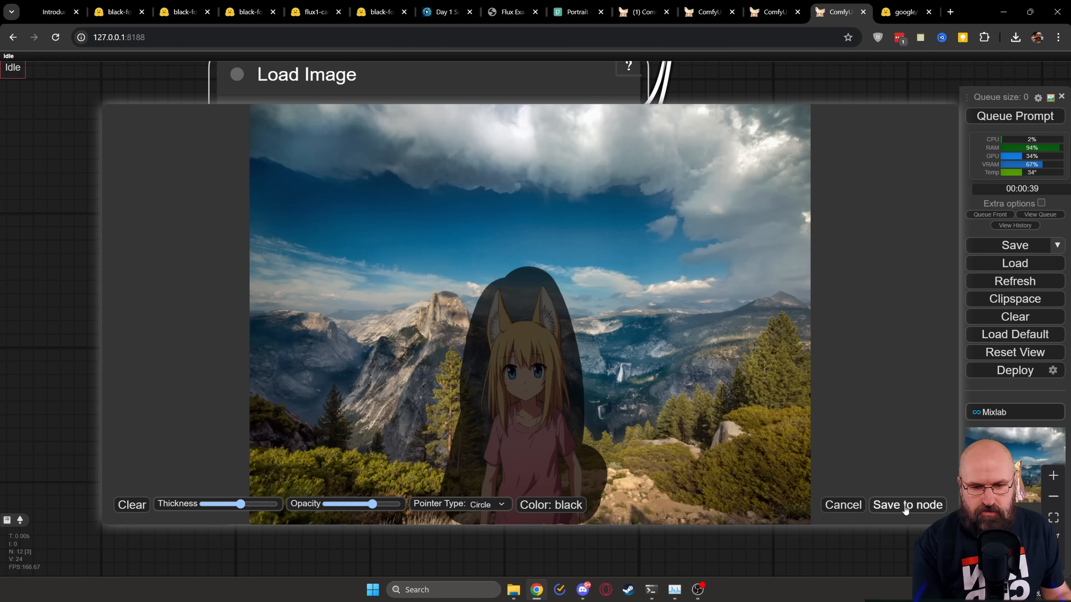
# Step: Save the painted mask over the girl to the Load Image node
pyautogui.click(907, 505)
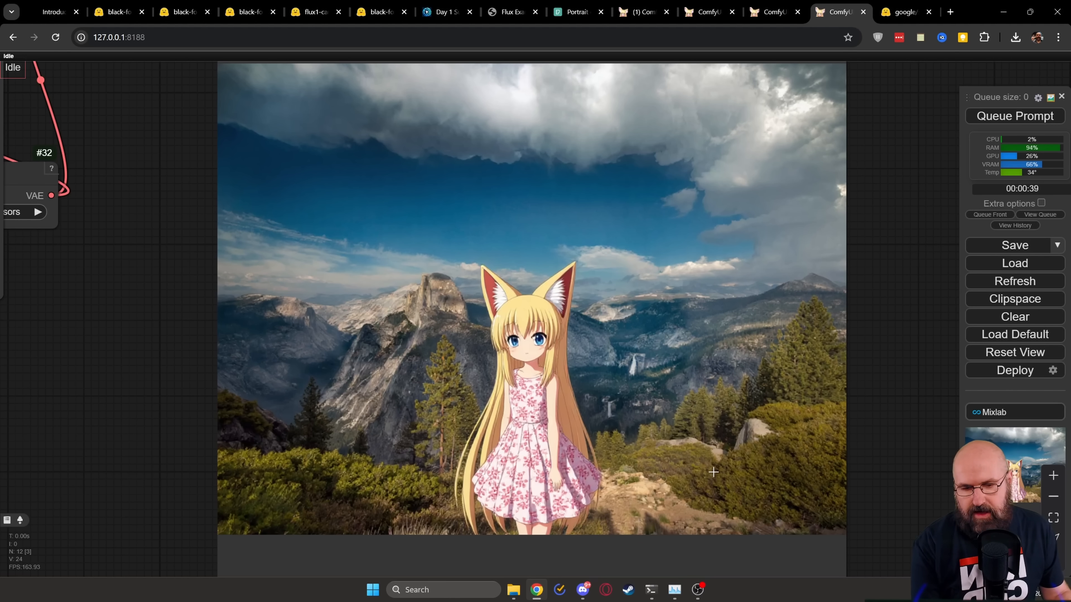
pyautogui.moveTo(902, 478)
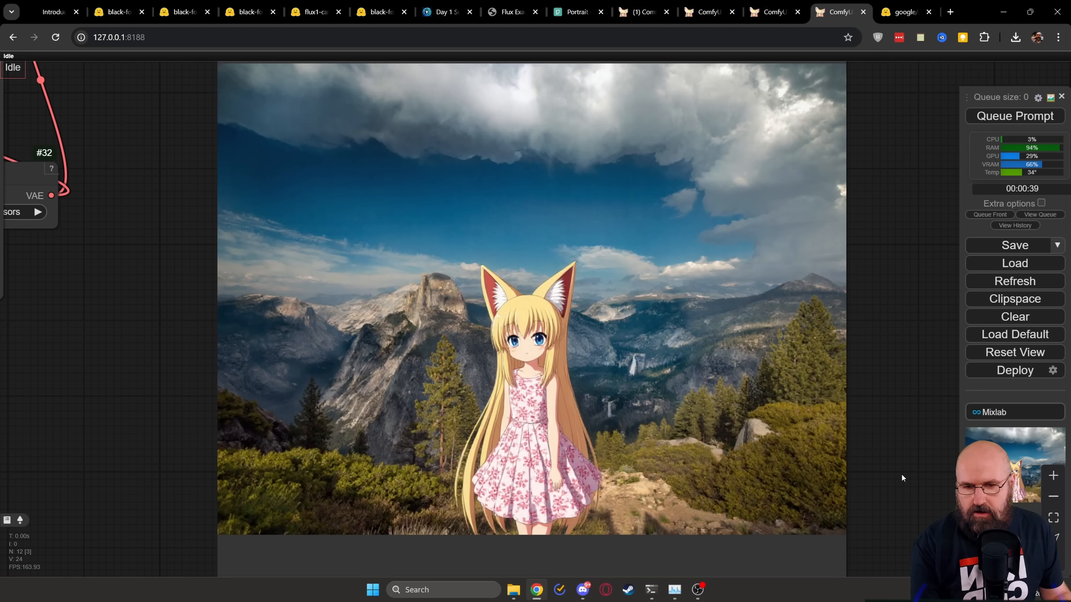